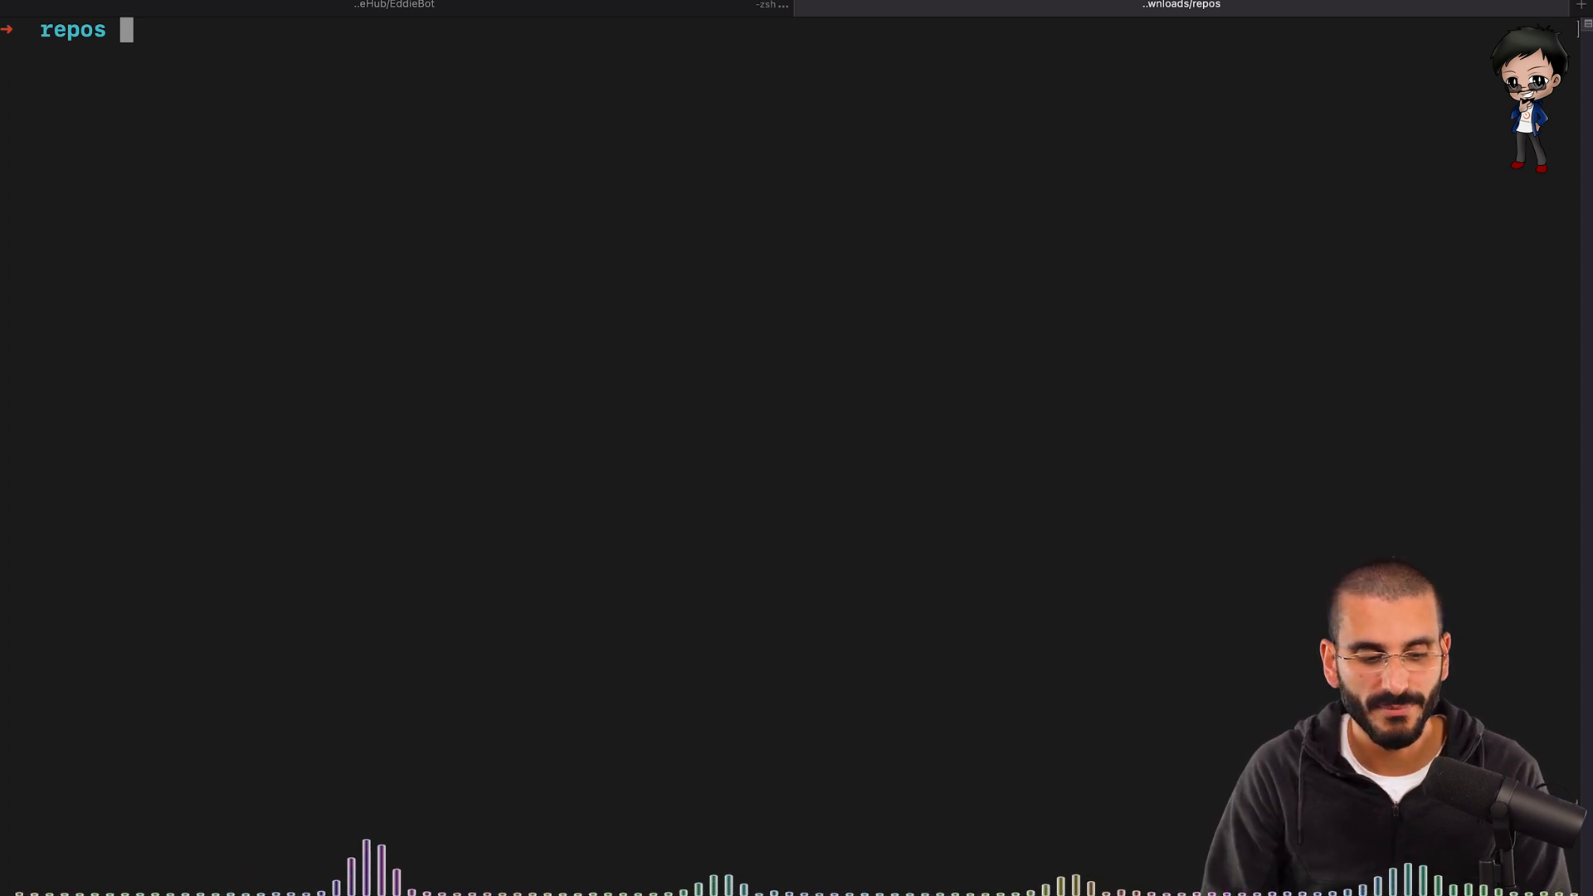
# Run npx create-next-app@latest myproject to scaffold a new Next.js app in the repos folder.
pyautogui.write('npx')
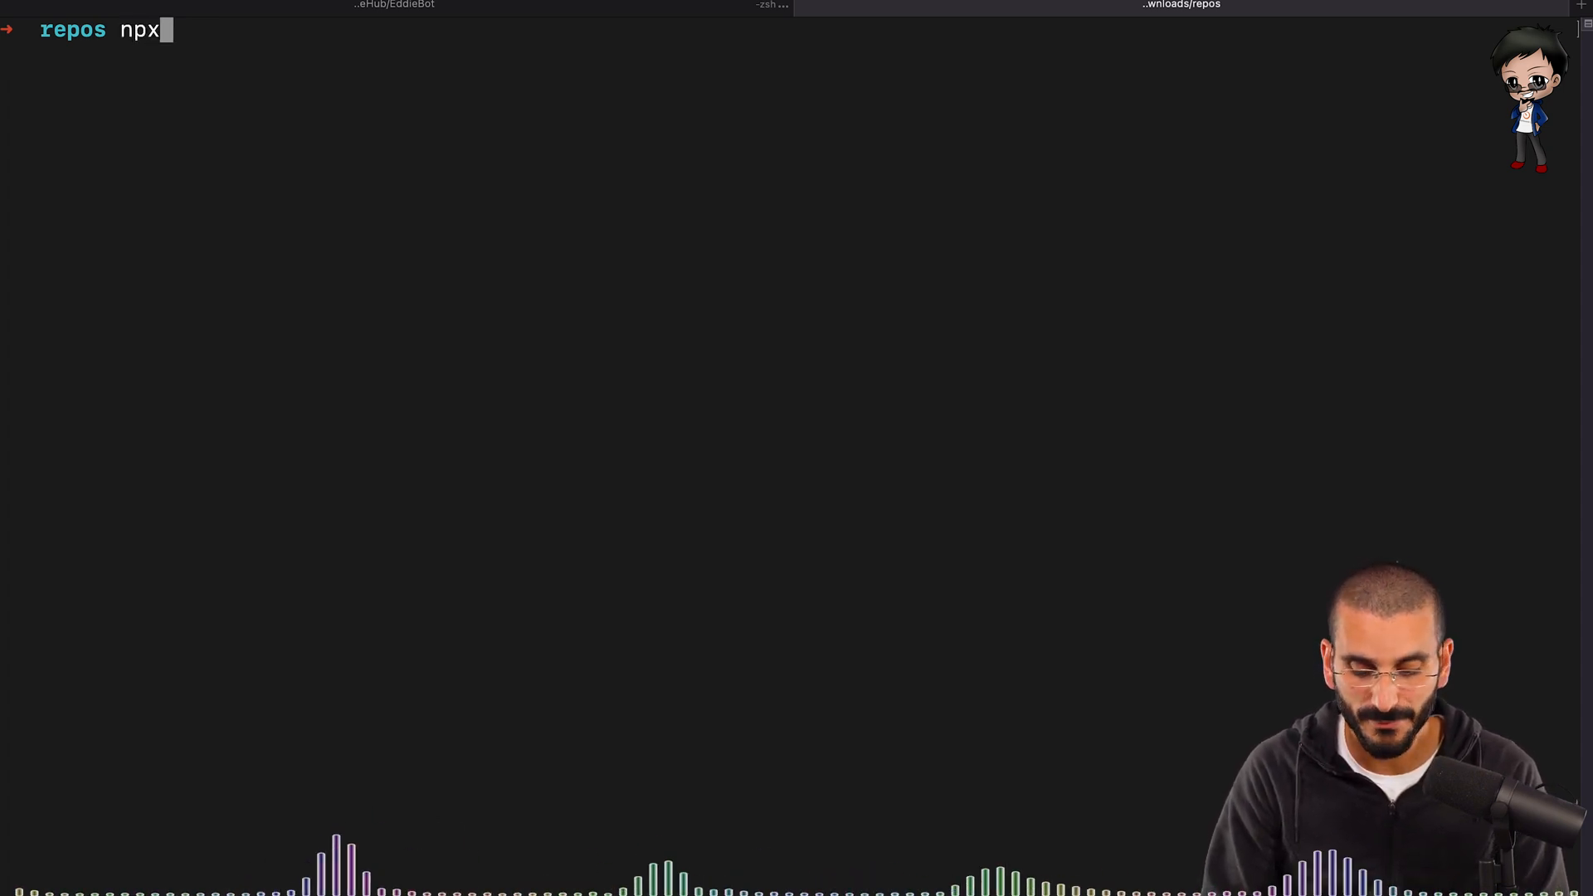
pyautogui.write('create-')
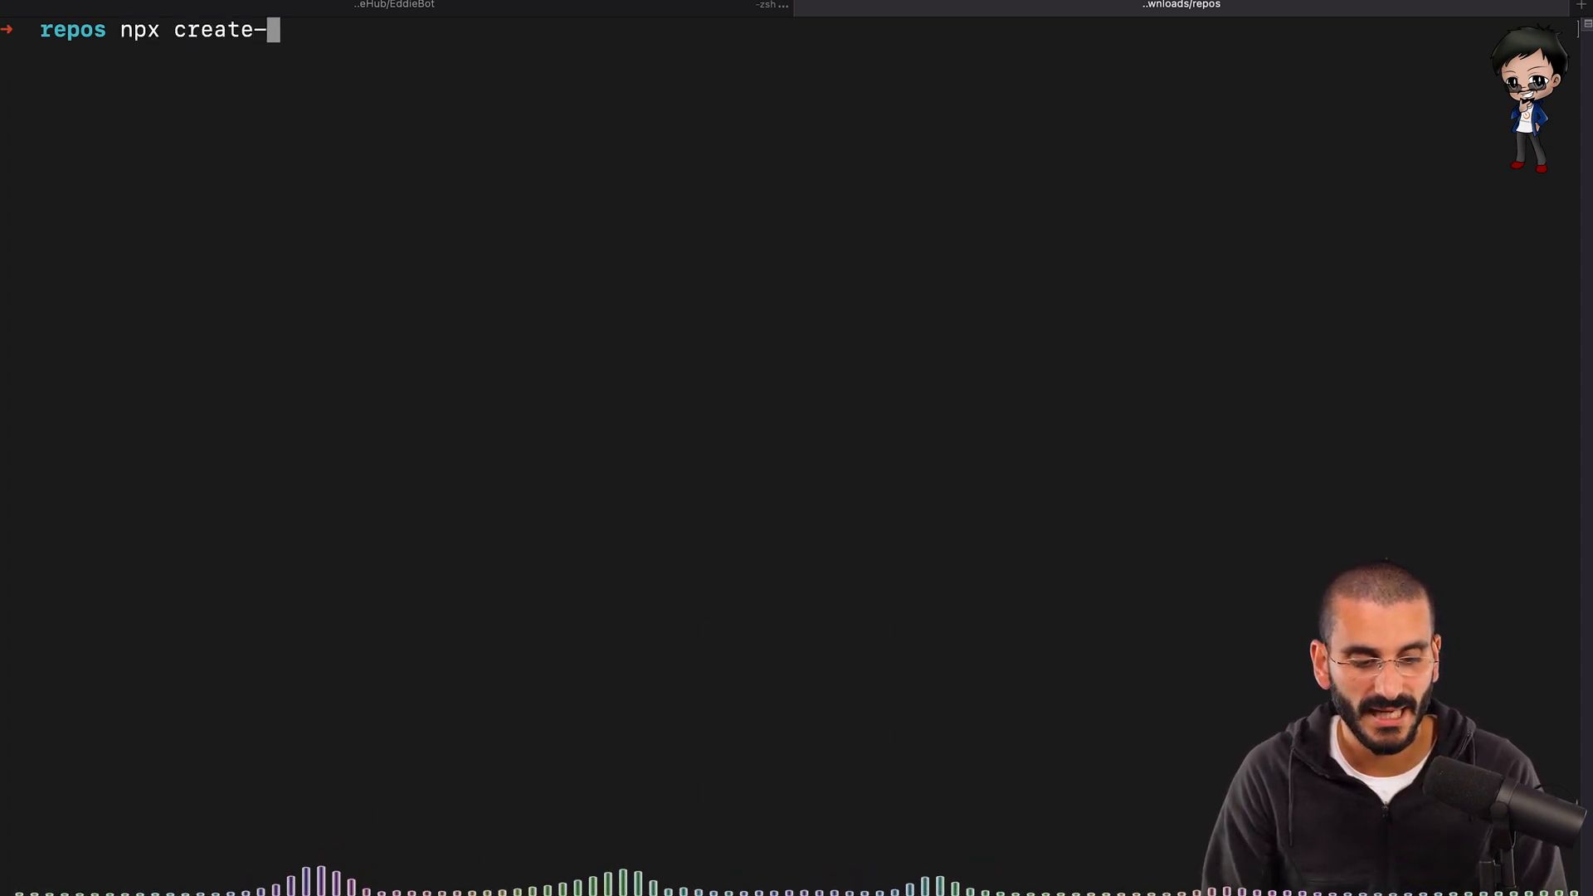
pyautogui.write('next-app@l')
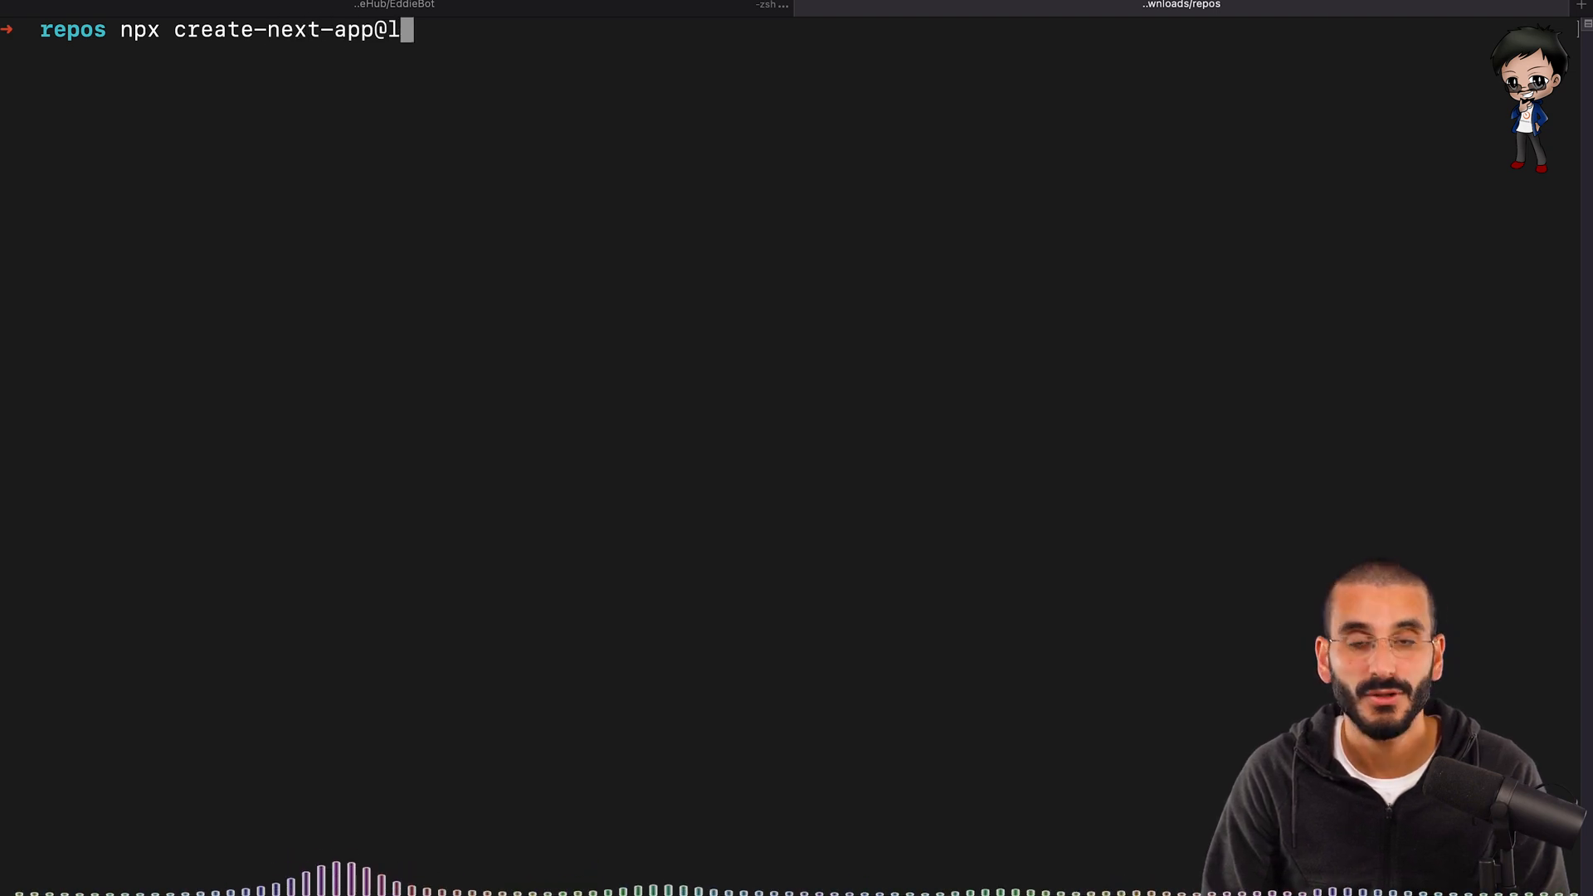
pyautogui.write('atest')
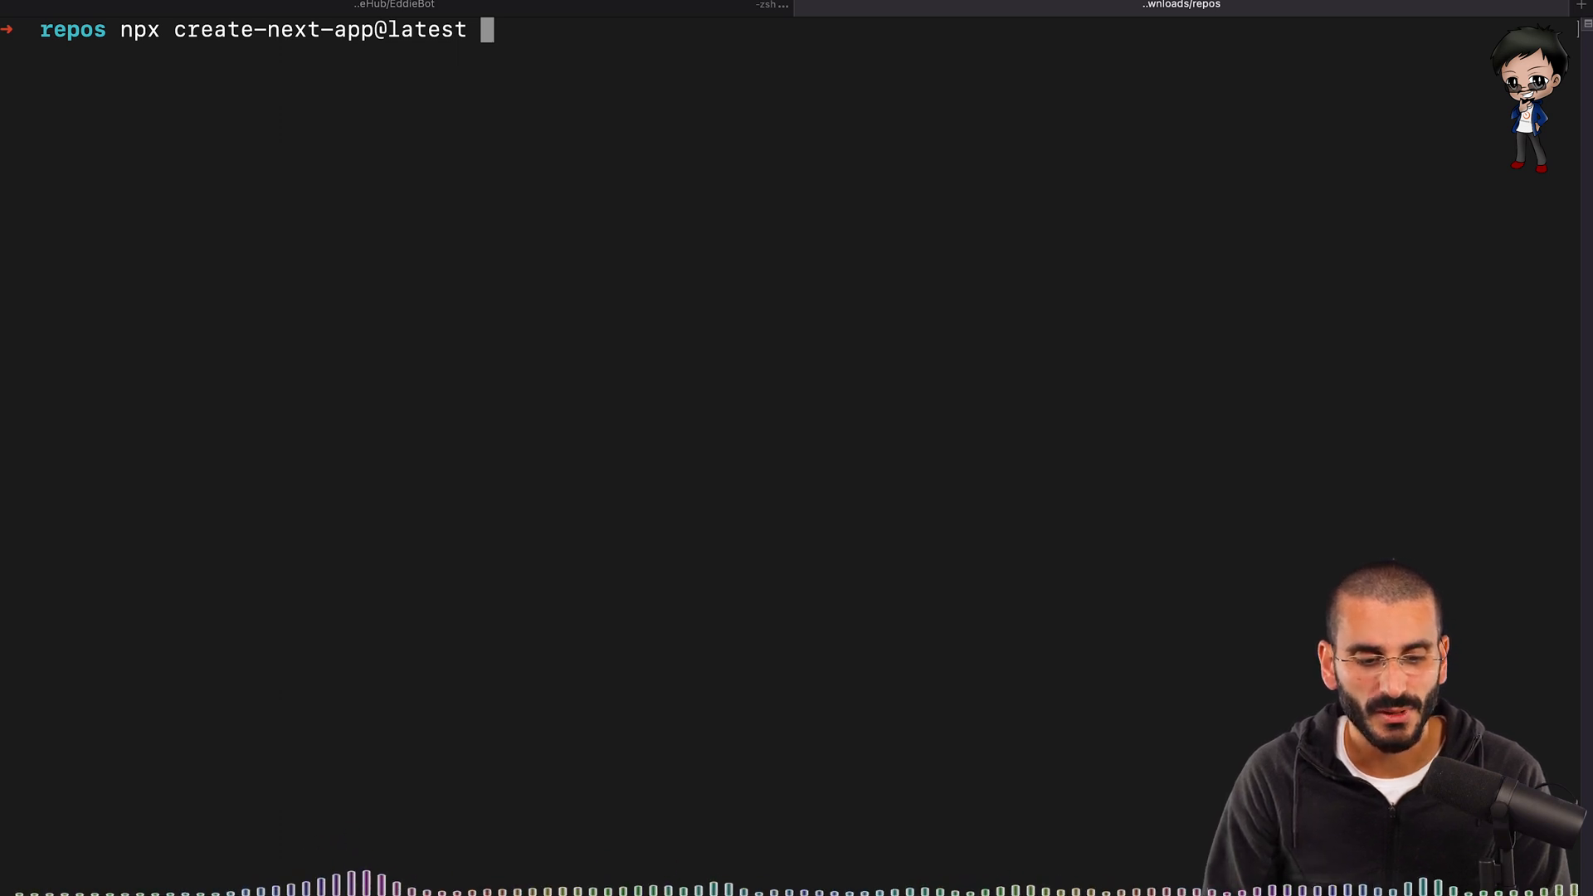
pyautogui.write('myproject')
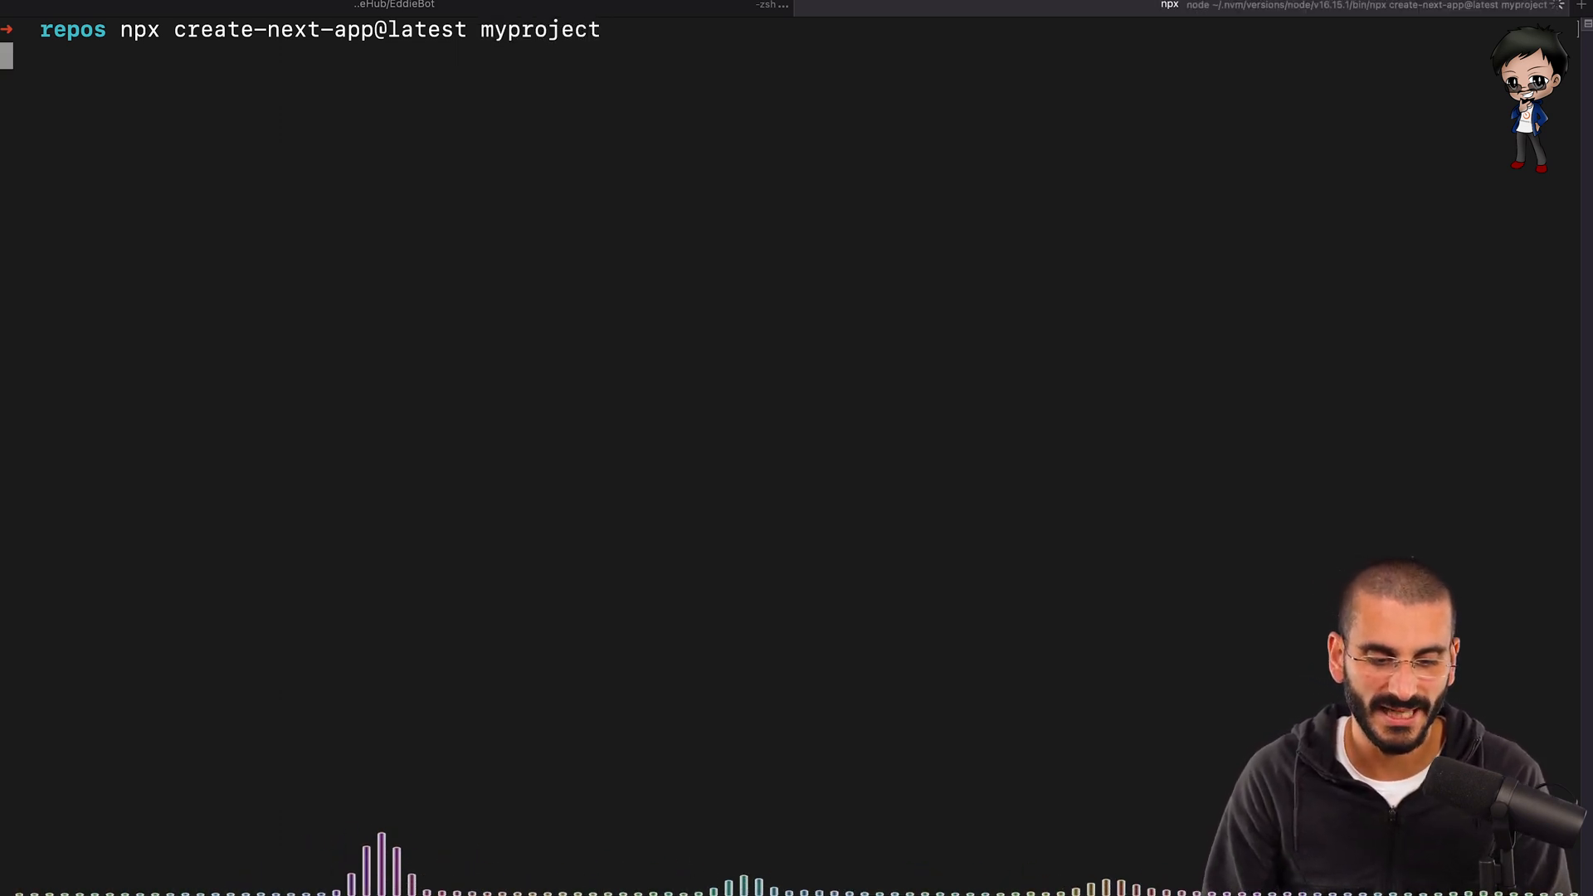
# Confirm the install, accept the GPG passphrase so the initial commit is signed, and let myproject finish generating.
pyautogui.press('Return')
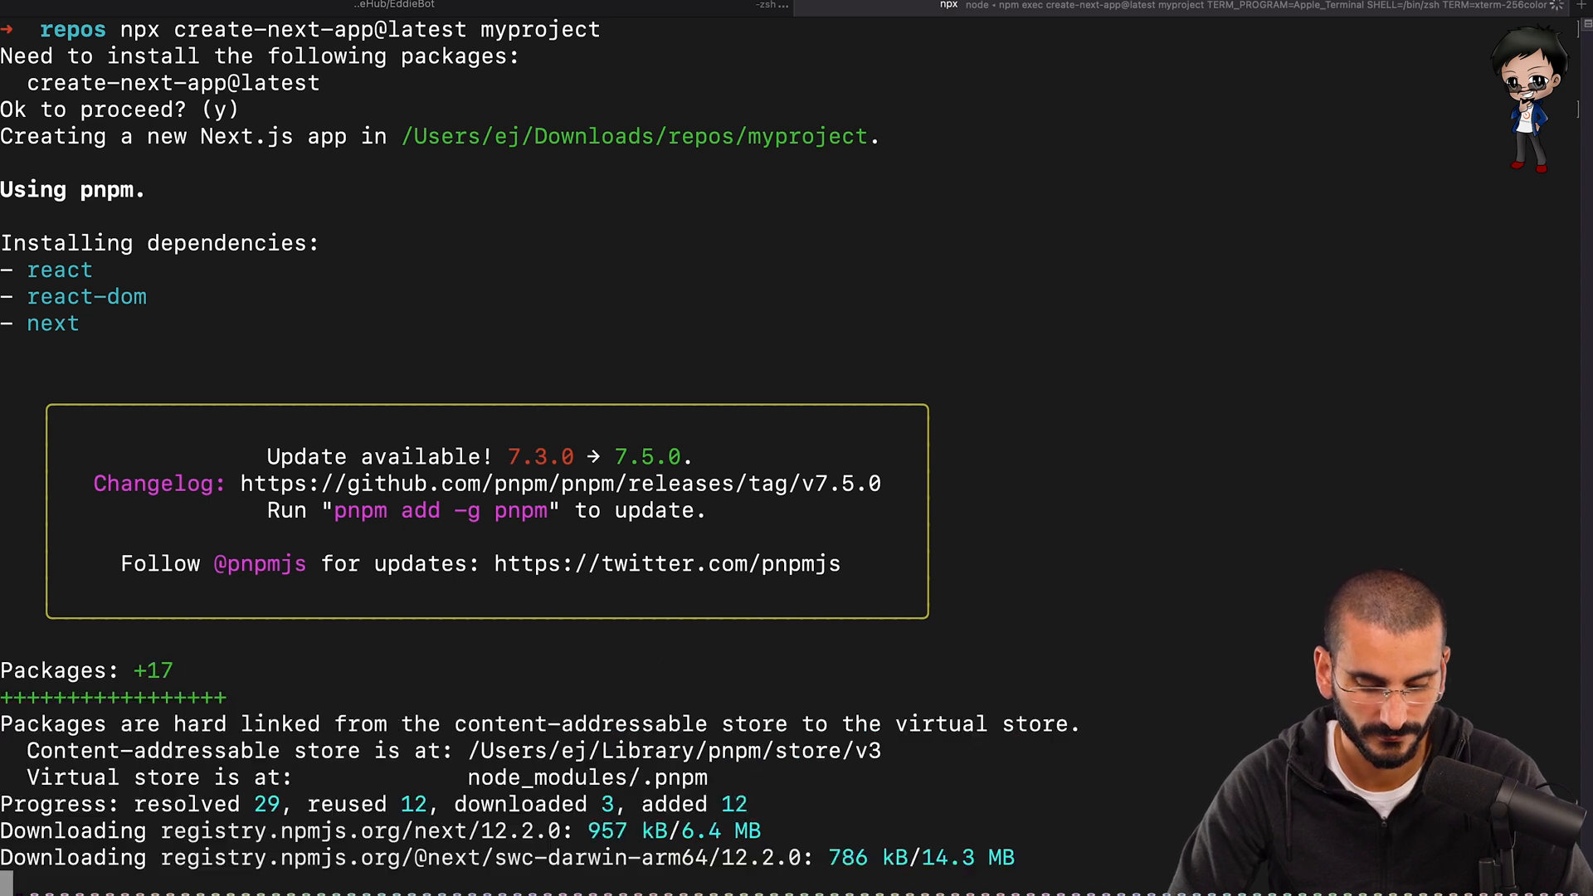
pyautogui.scroll(-3)
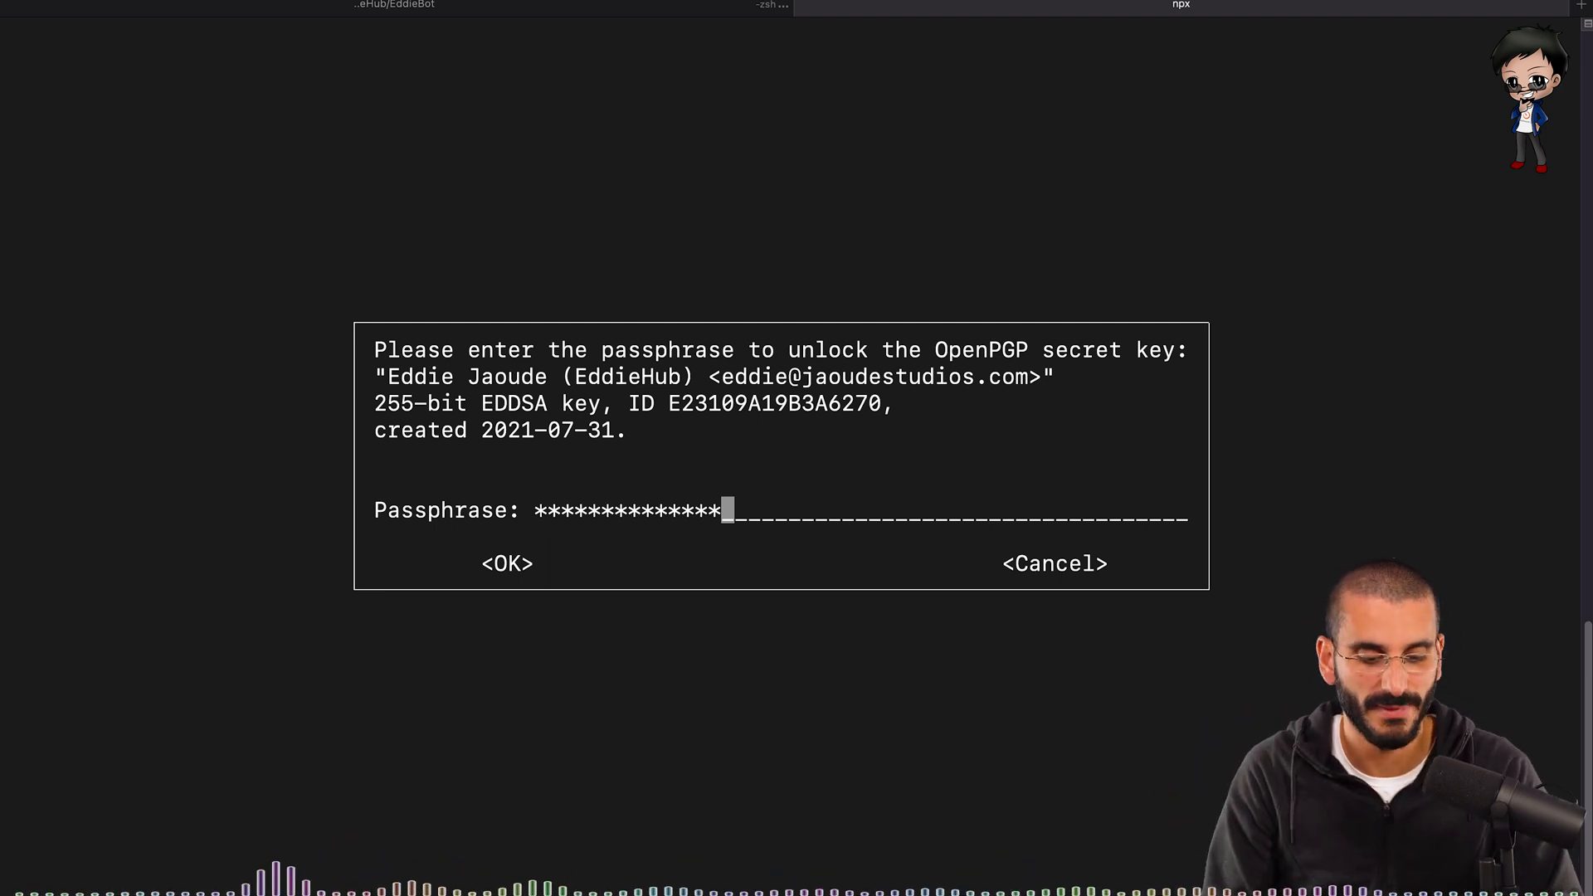
pyautogui.click(506, 564)
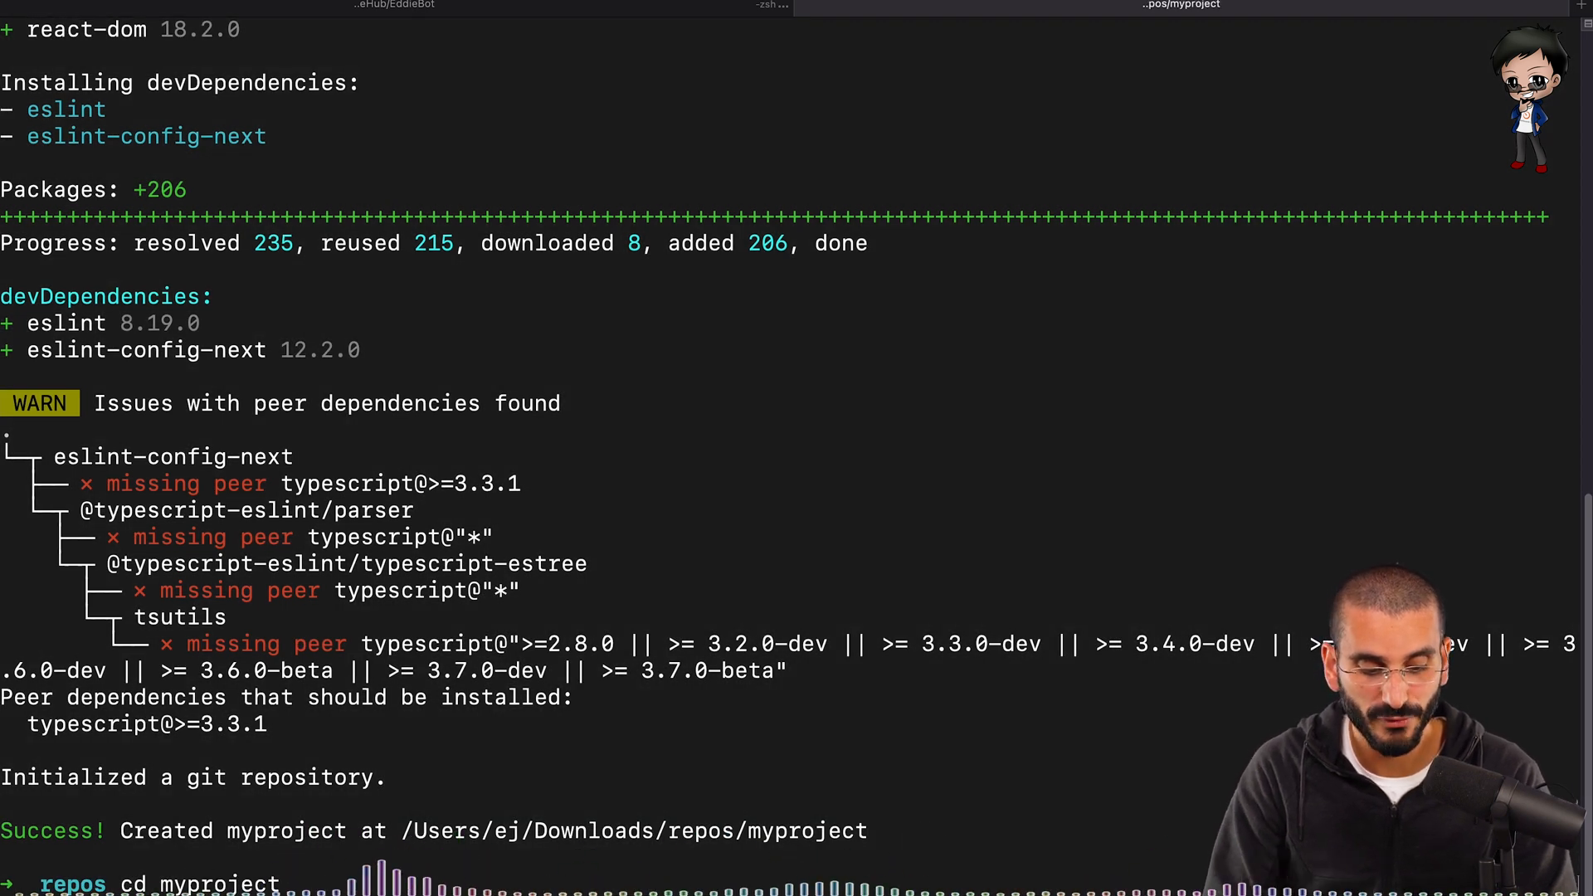
# List the project files with ll, view the initial Create Next App commit via git log, then launch code . for the project.
pyautogui.write('ll')
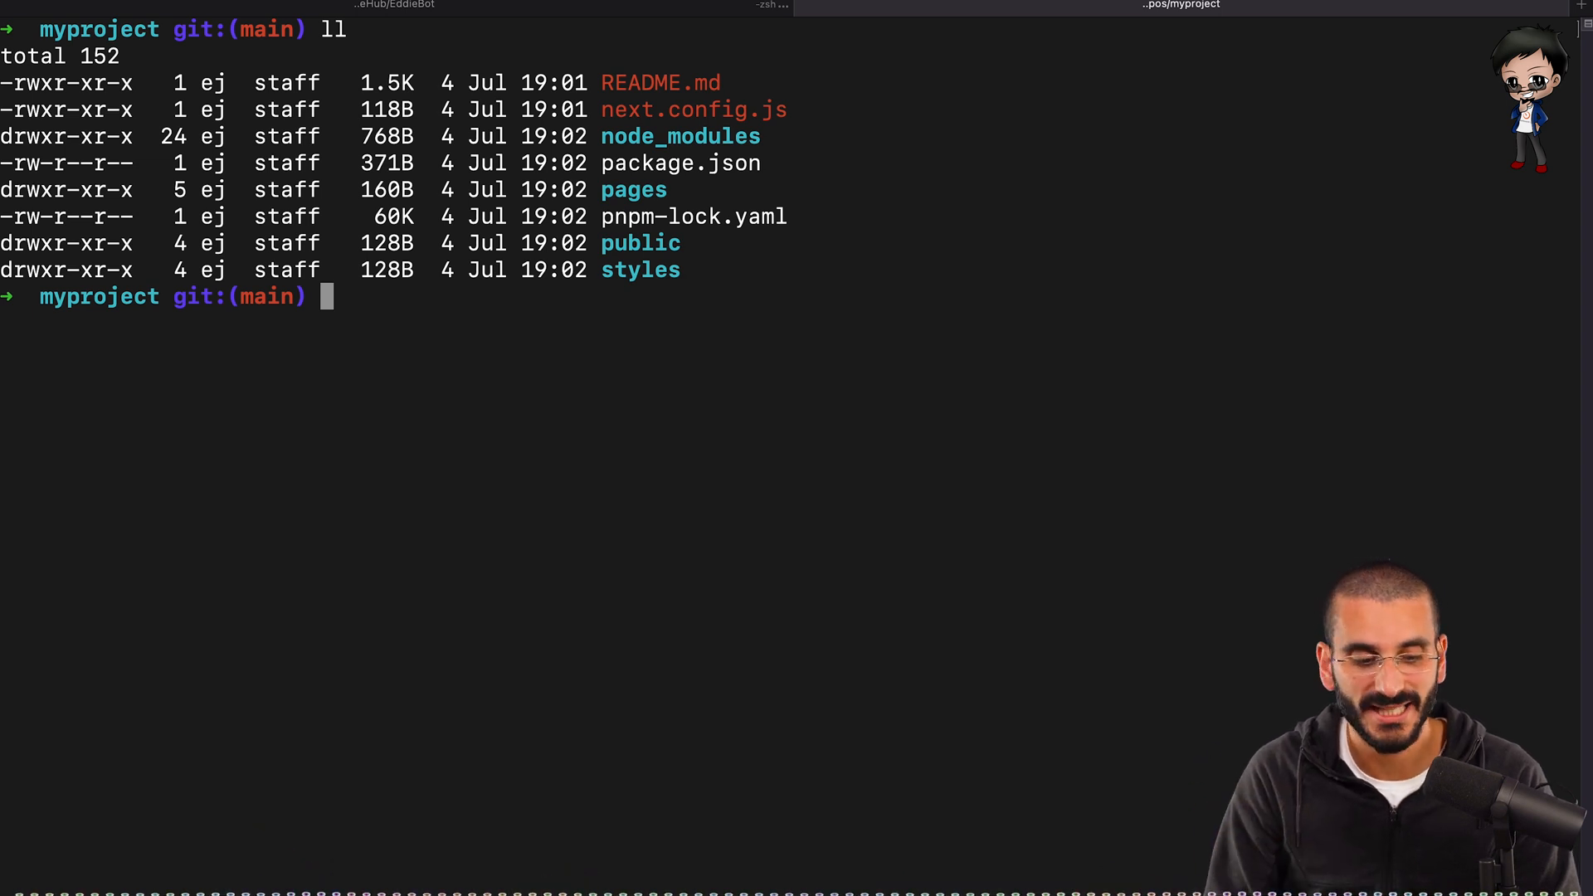
pyautogui.write('git log')
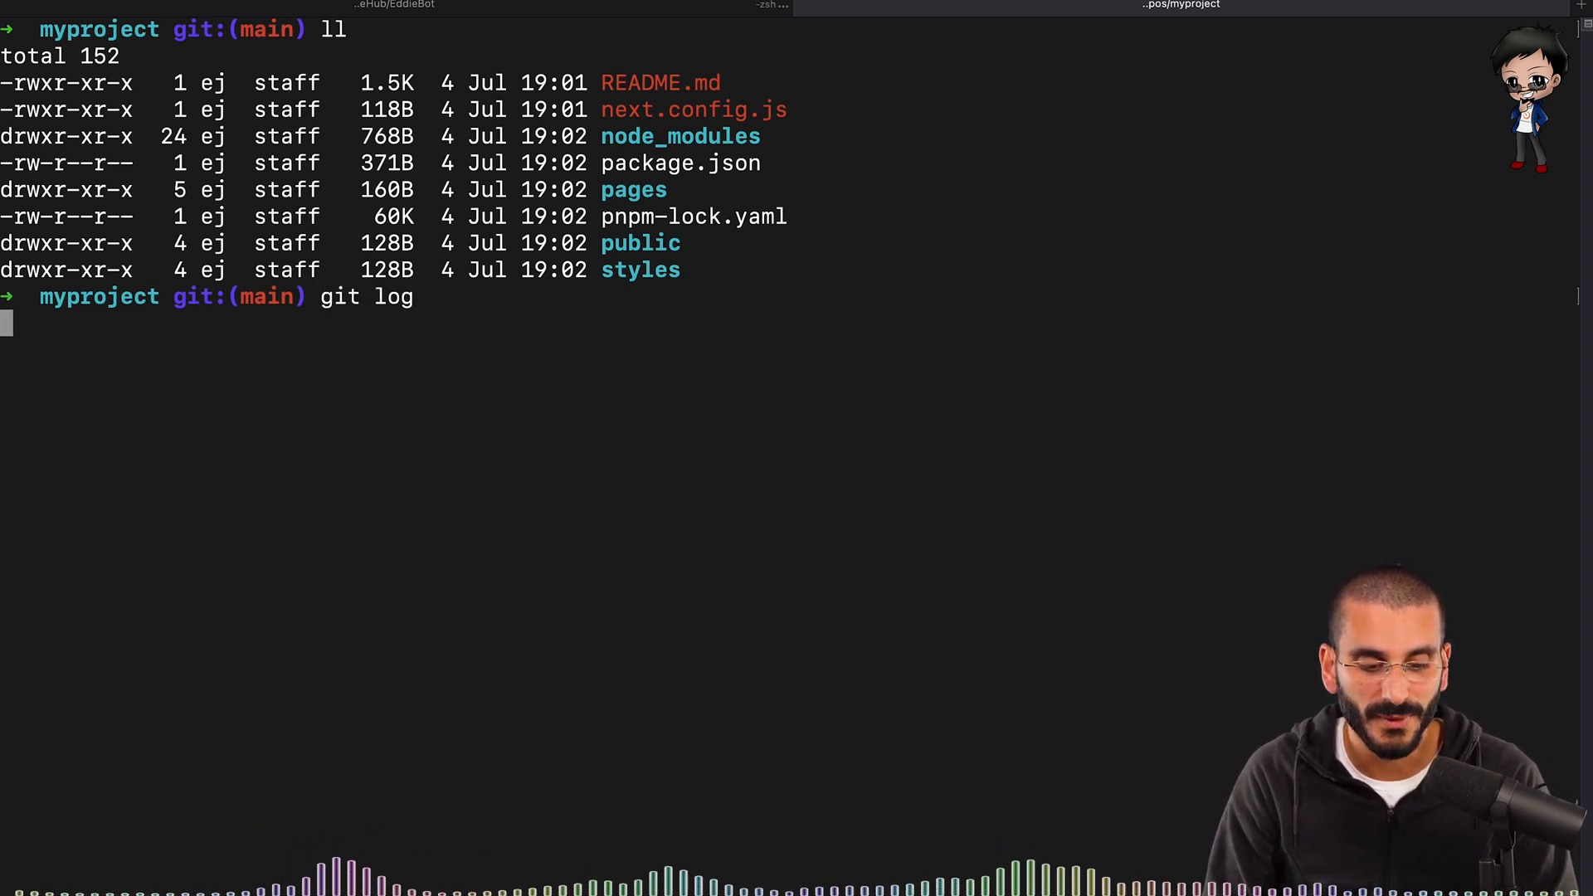
pyautogui.press('Enter')
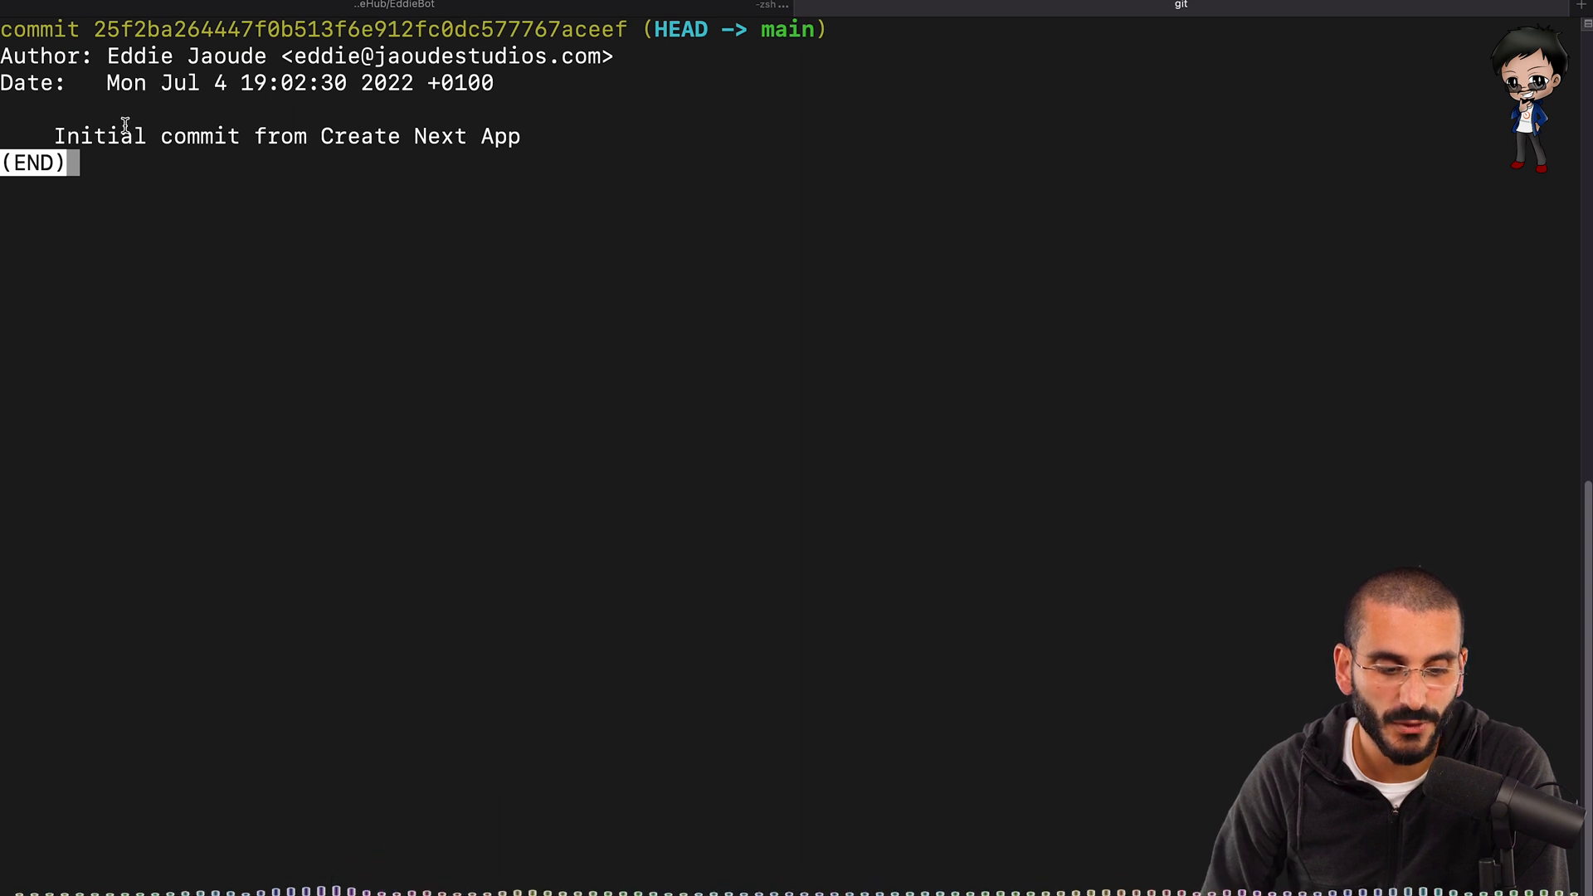
pyautogui.moveTo(119, 136); pyautogui.dragTo(491, 136)
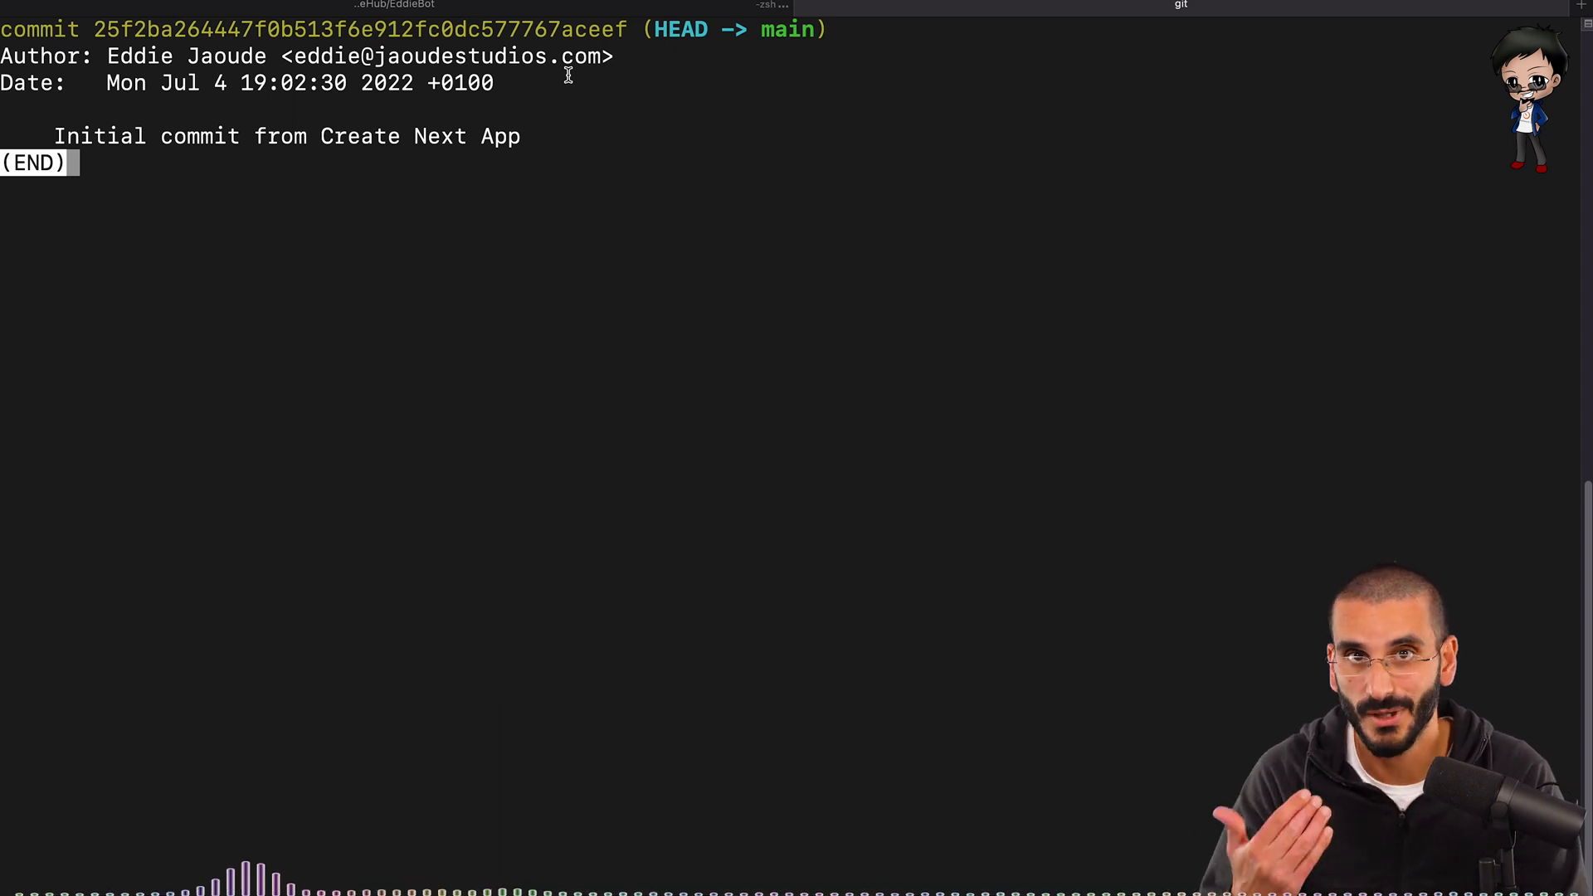
pyautogui.press('q')
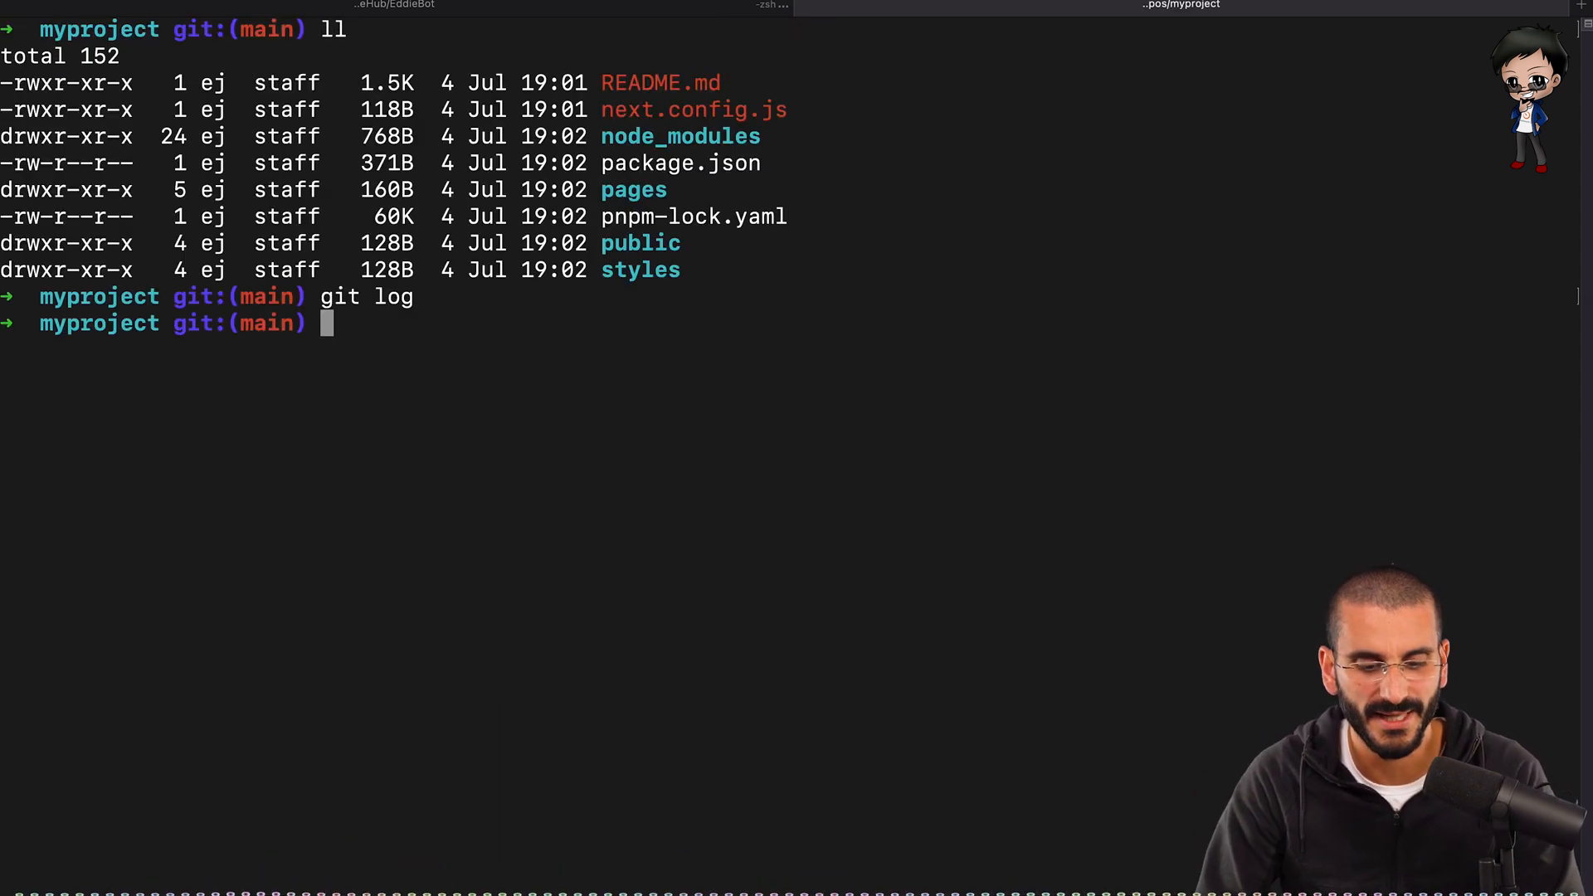
pyautogui.write('code')
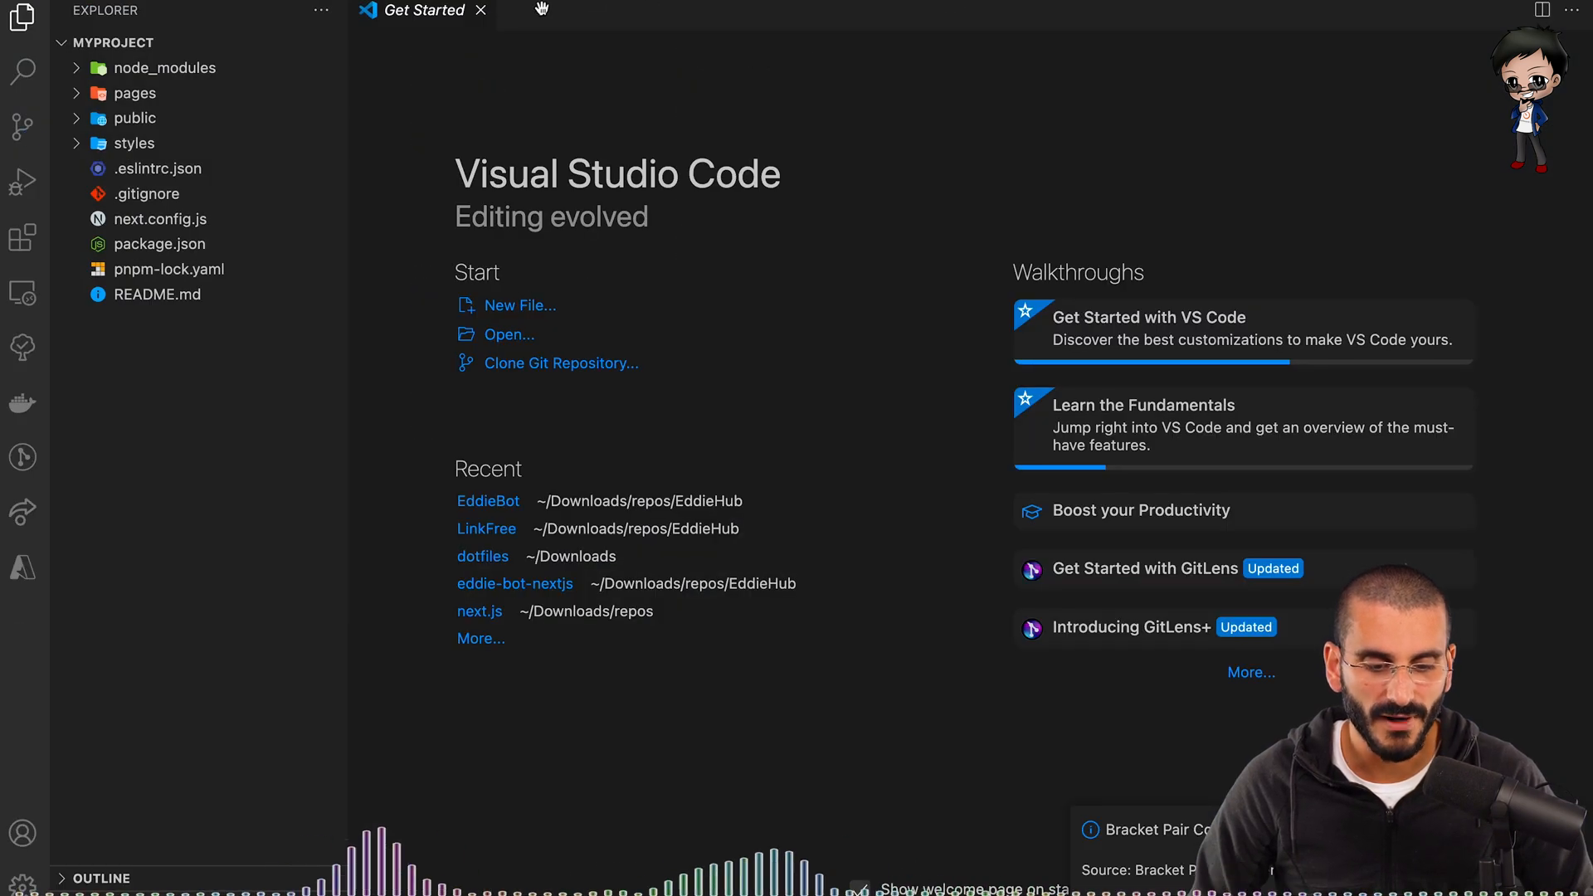
# Close the welcome page and open pages/api/hello.js from the Explorer.
pyautogui.click(481, 10)
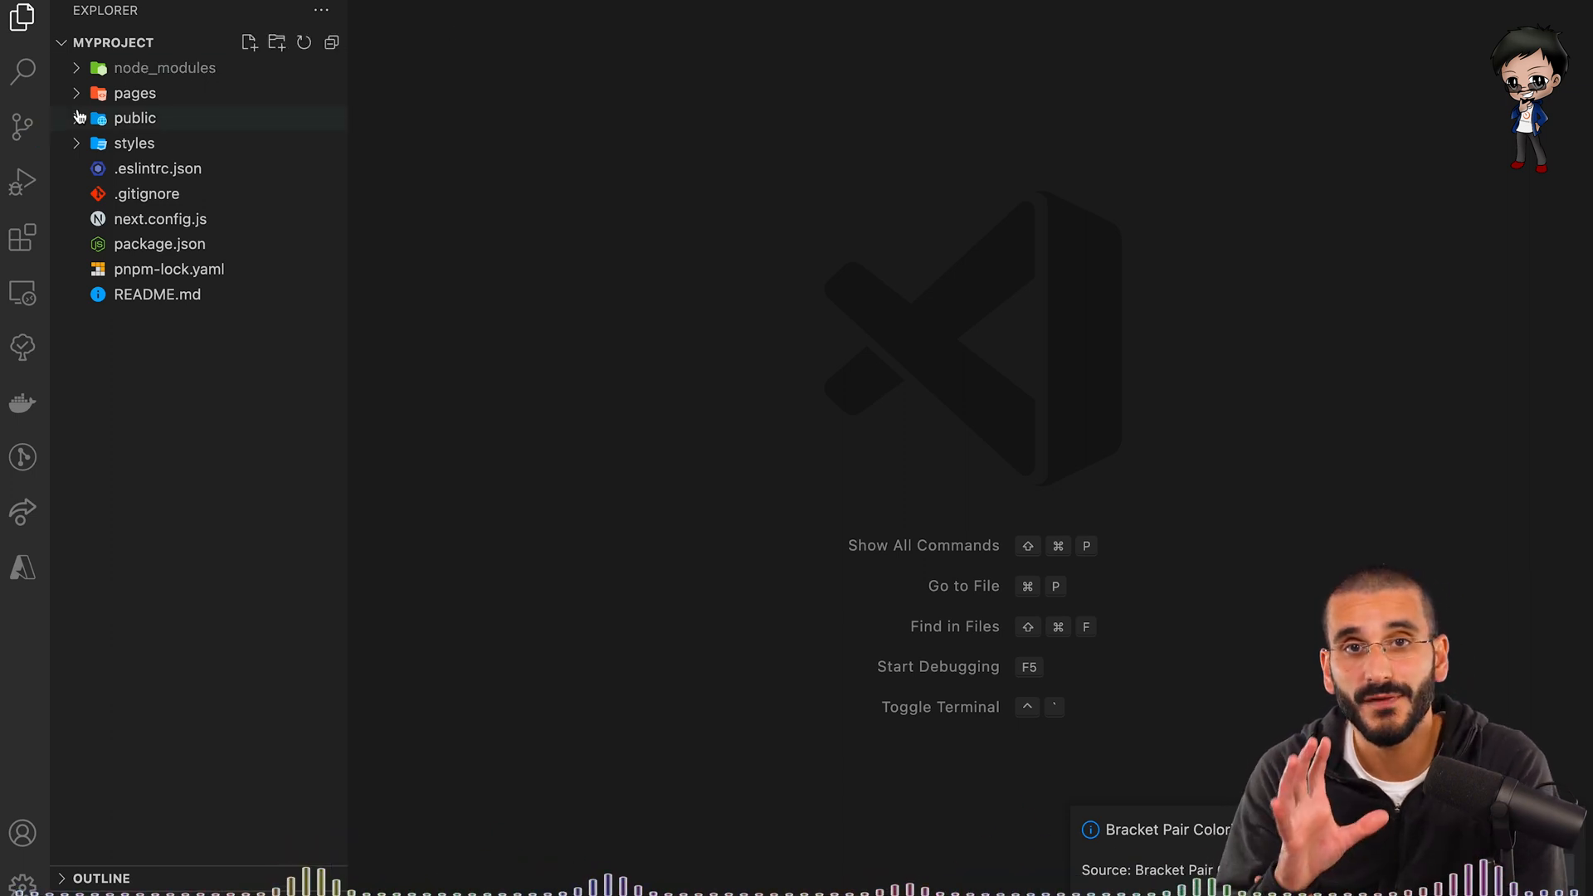
pyautogui.click(134, 93)
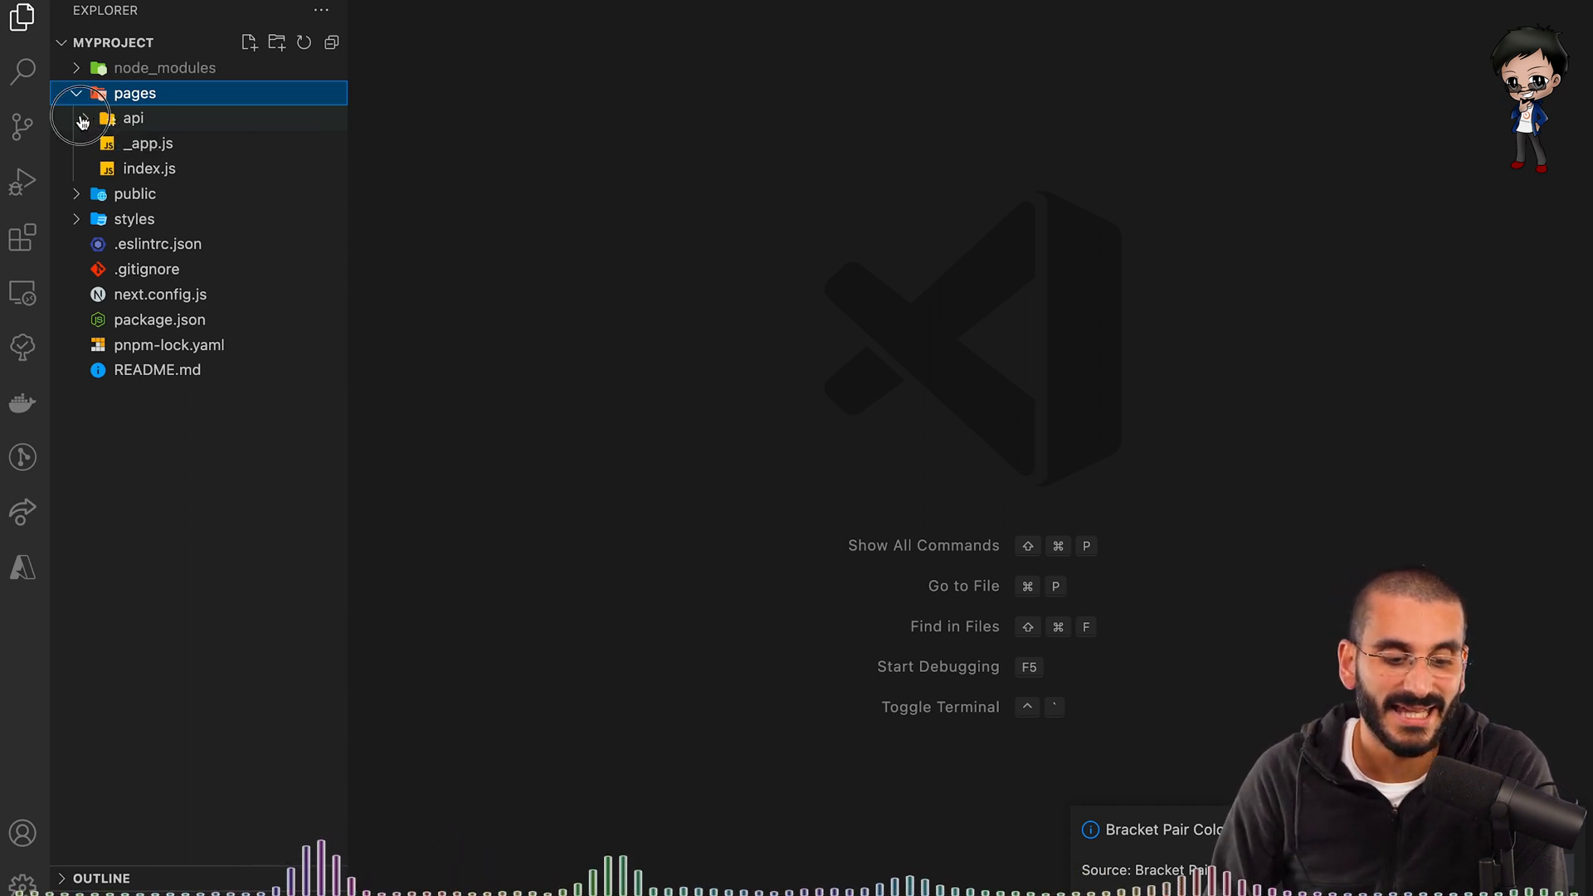
pyautogui.click(133, 118)
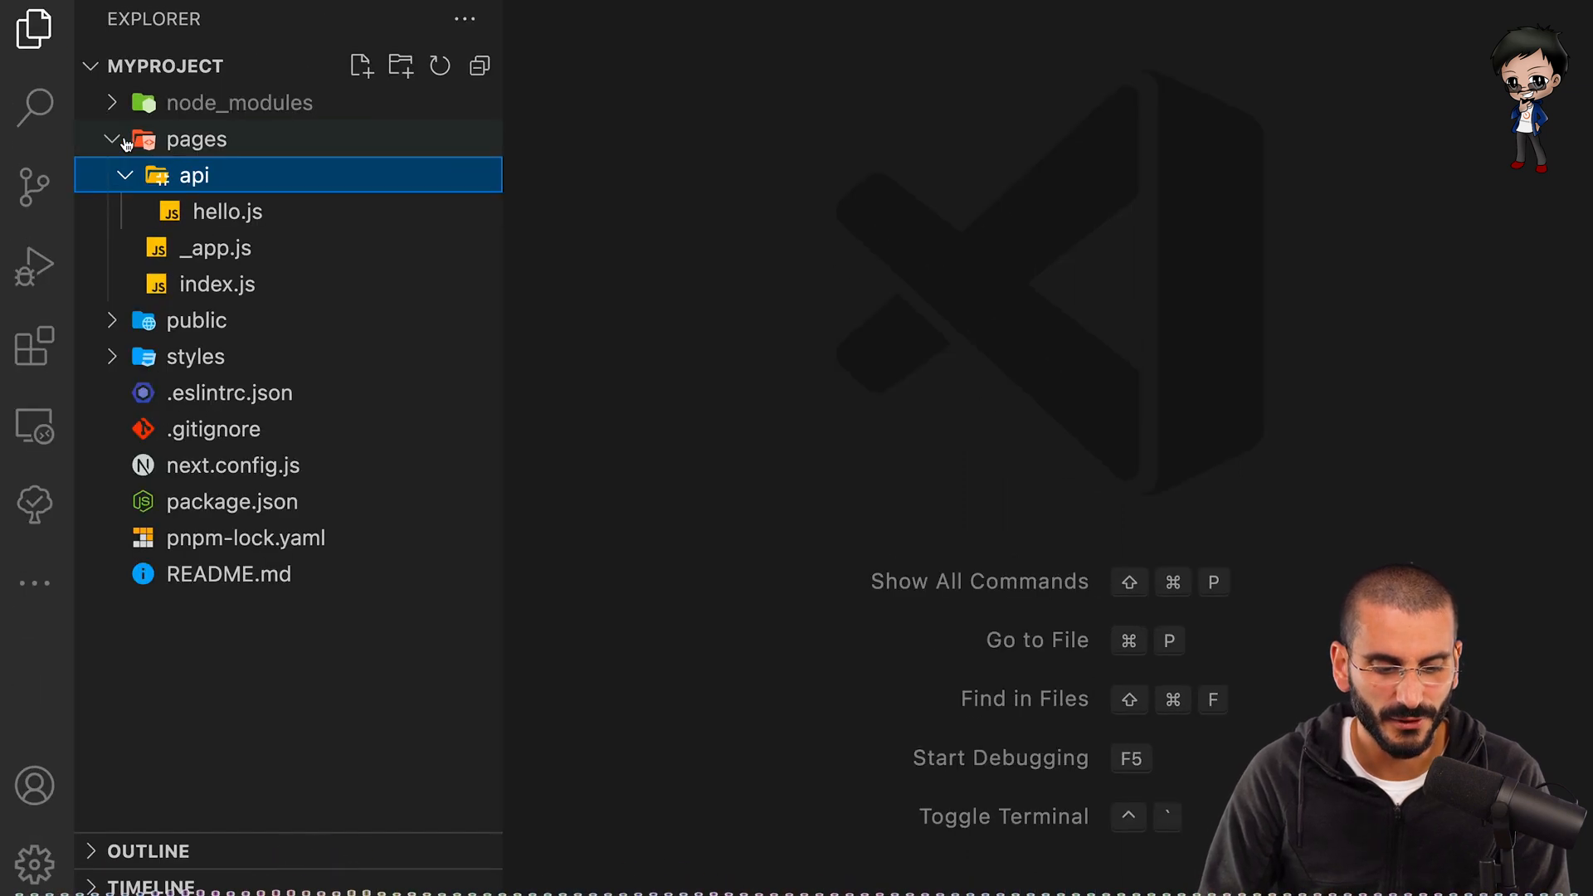
pyautogui.click(227, 210)
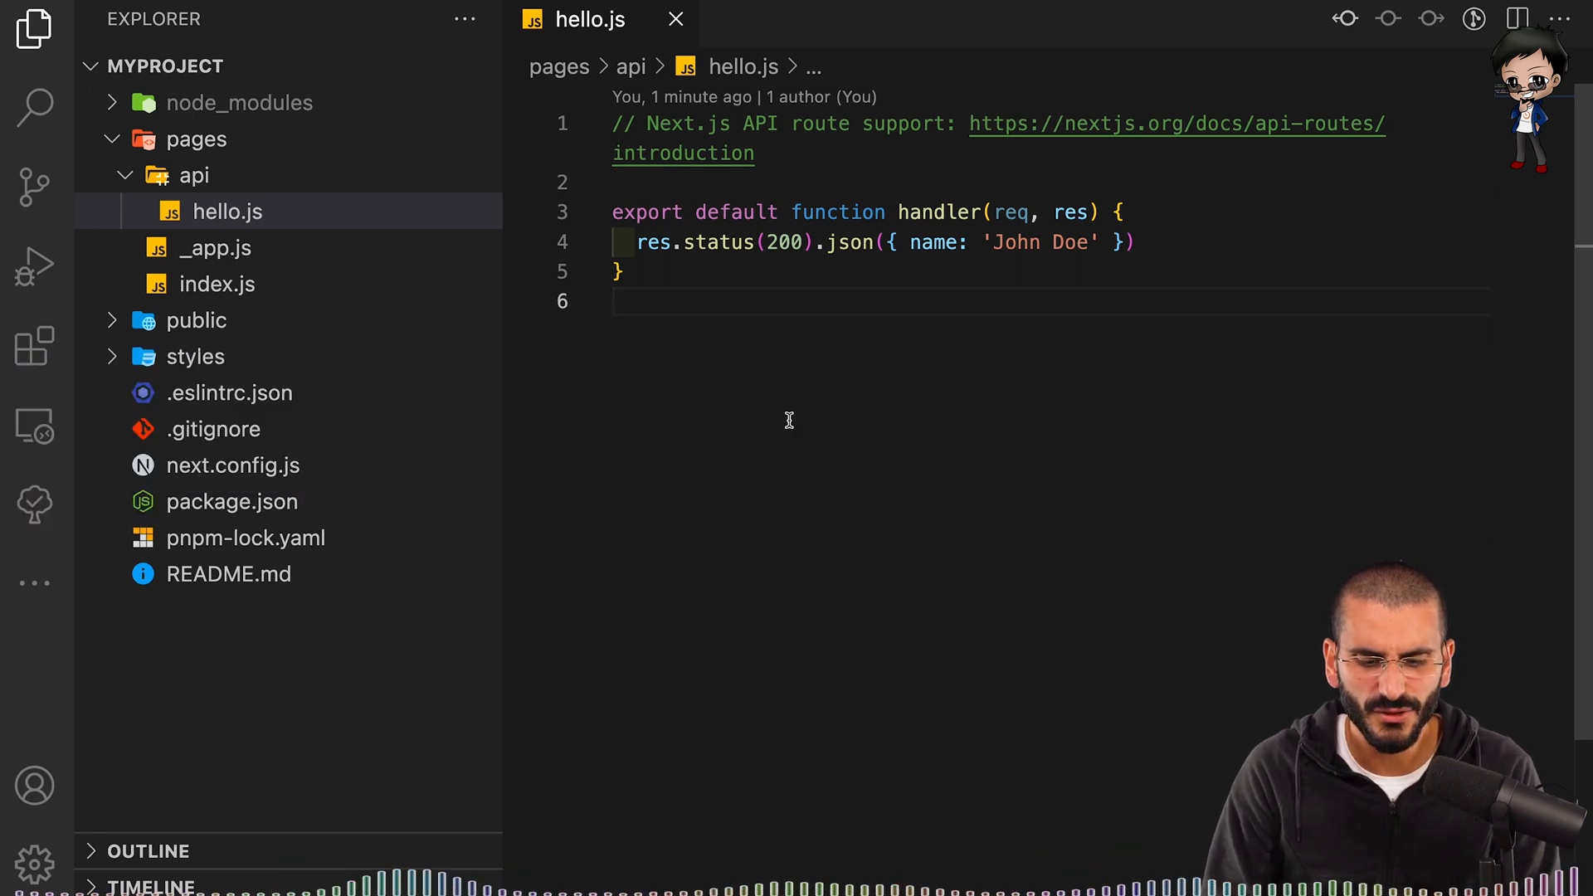
# Start the dev server with npm run dev so the app is served on localhost:3000.
pyautogui.write('npm')
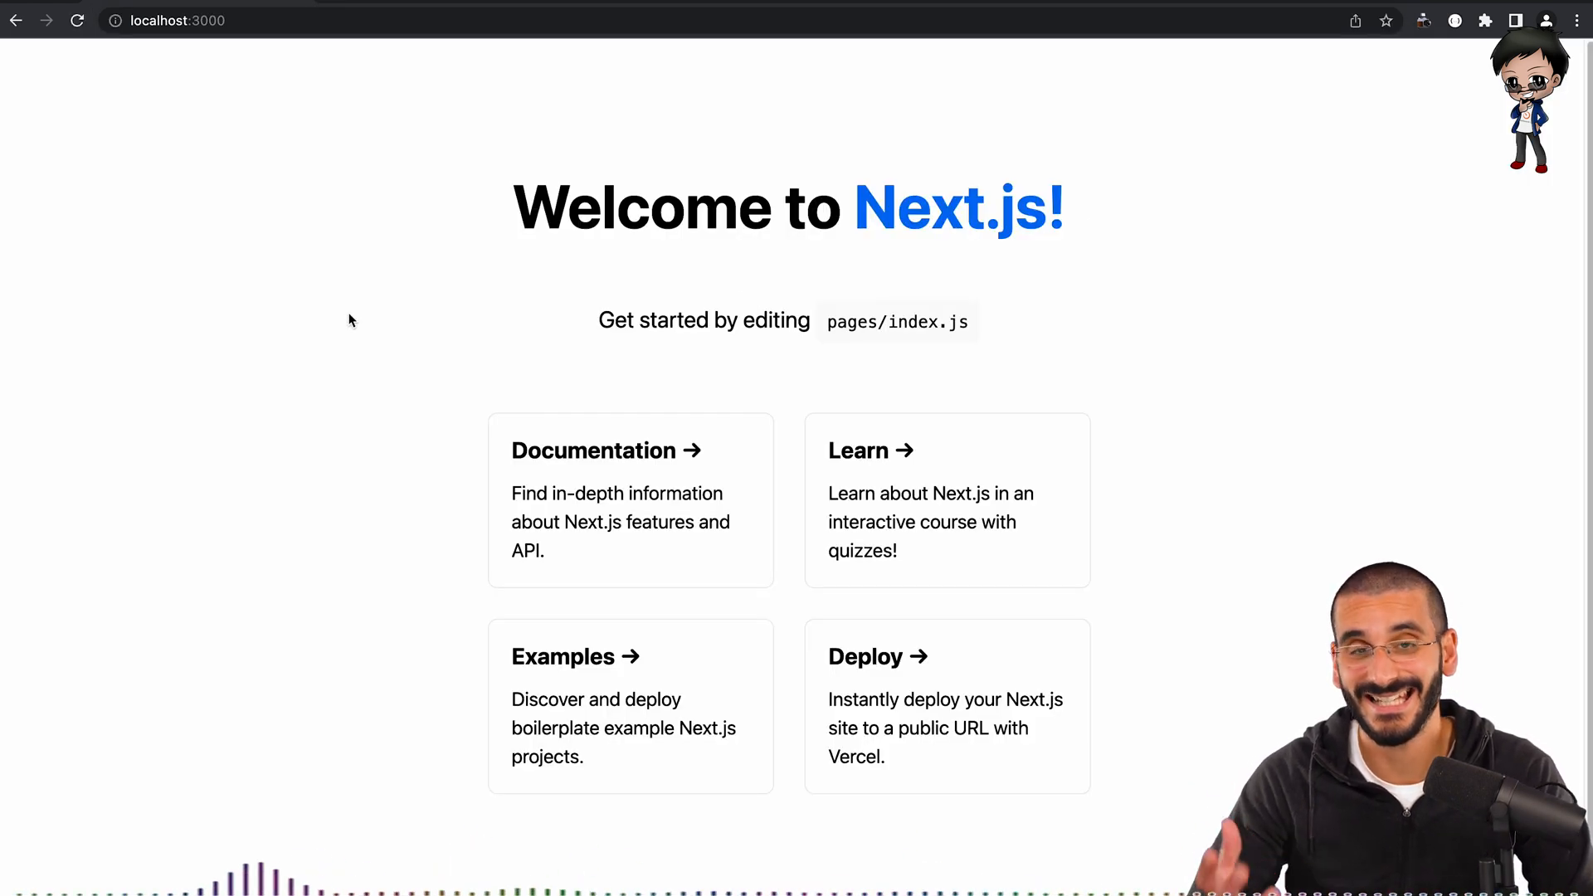
# Request the hello API route at localhost:3000/api/hello in Chrome.
pyautogui.click(177, 20)
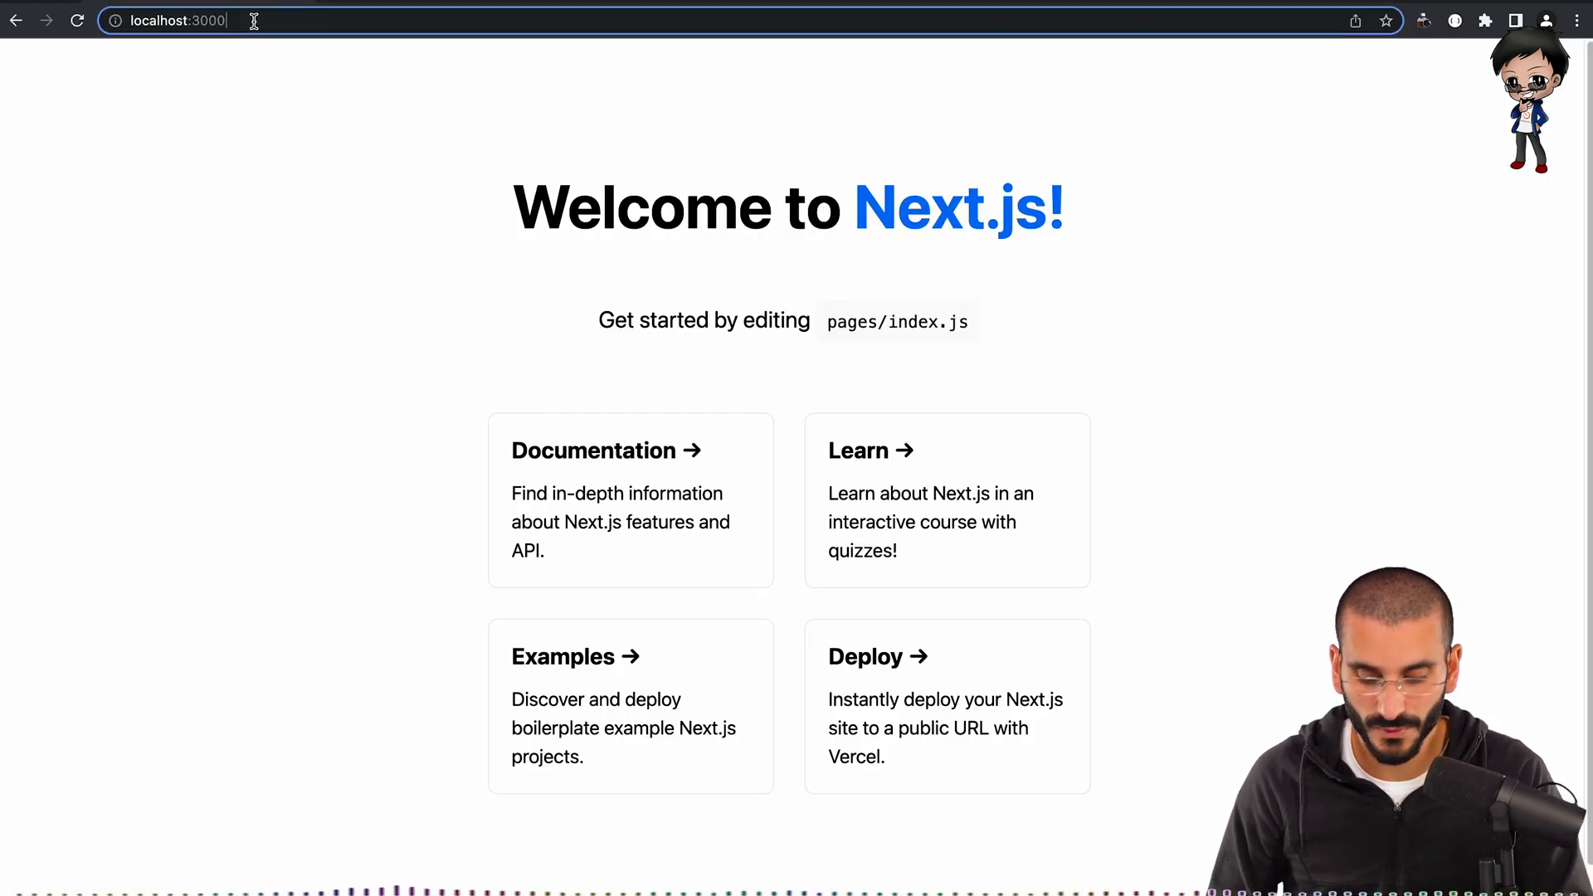
pyautogui.write('/api/issues')
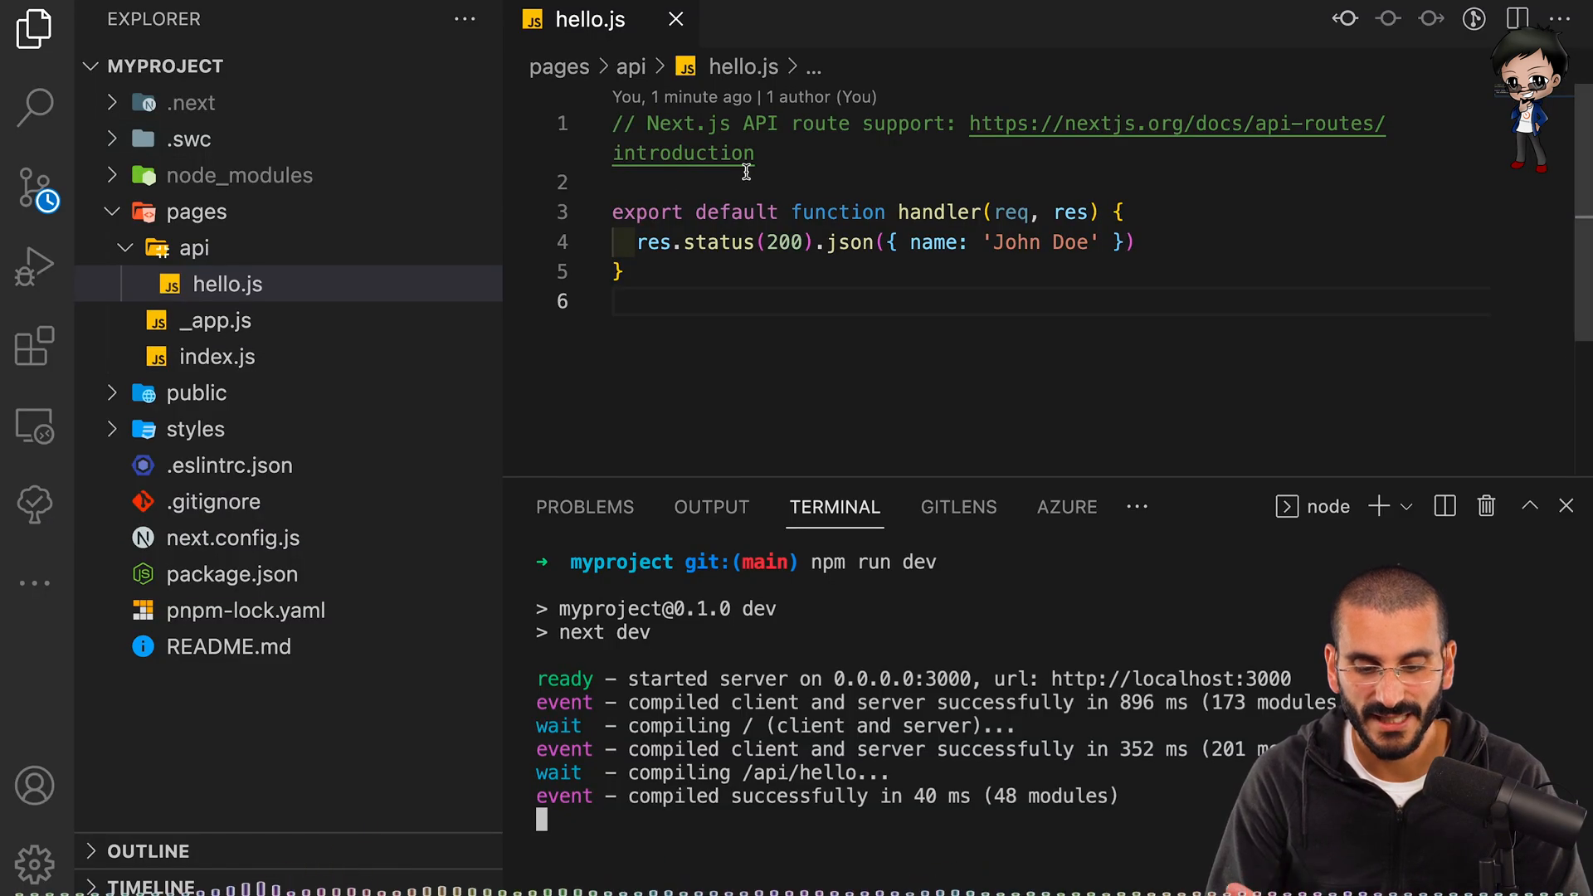
# Replace John Doe with "EddieHub" as the name returned by hello.js.
pyautogui.doubleClick(1014, 242)
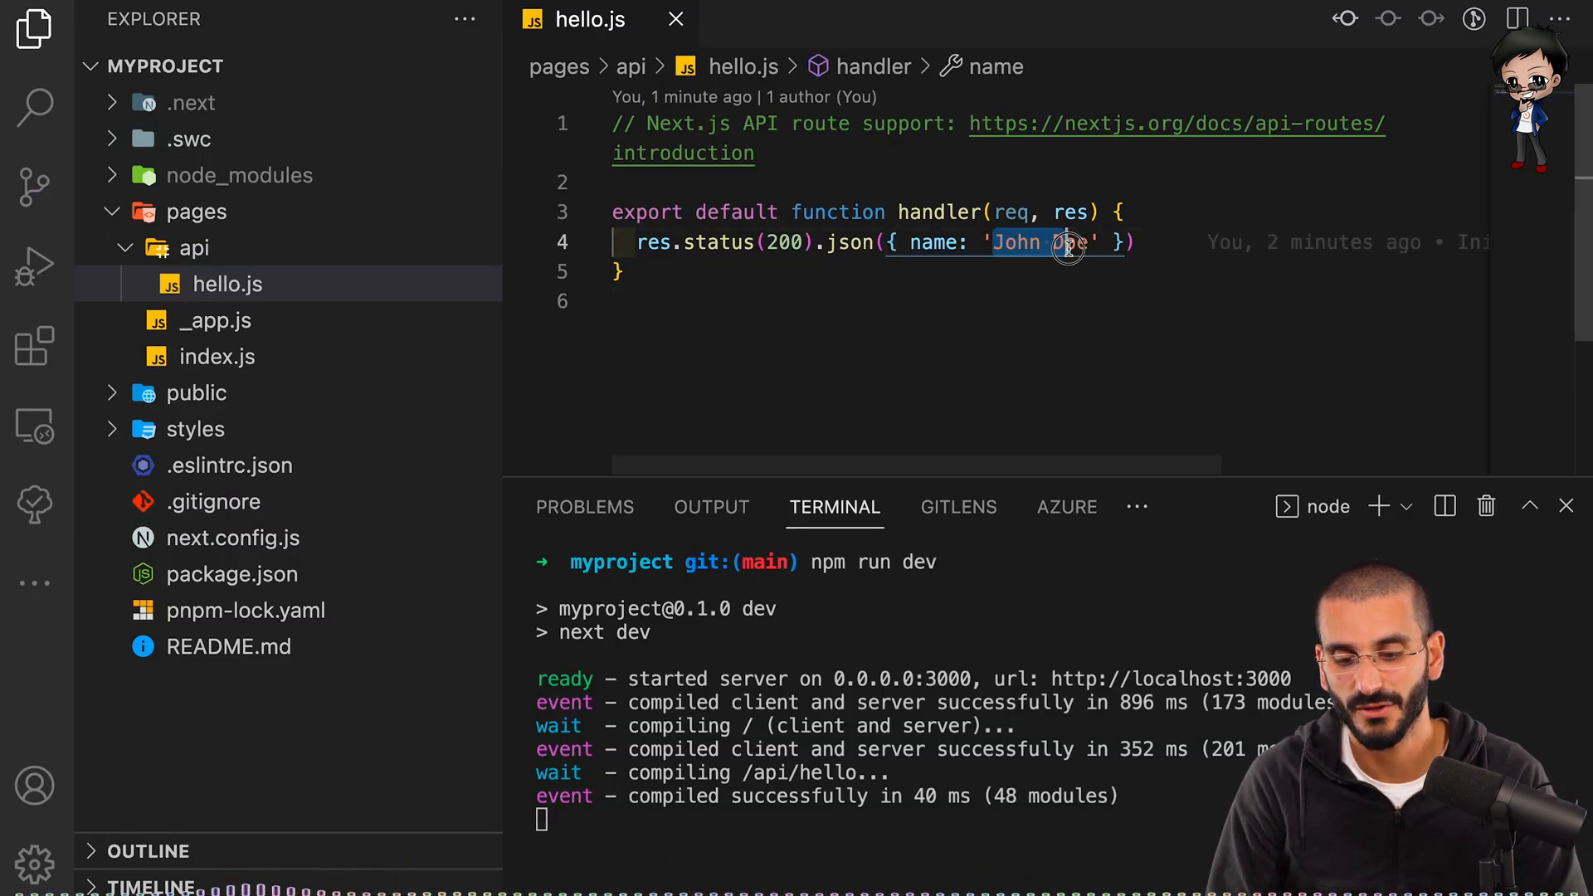
pyautogui.write('EddieHub"')
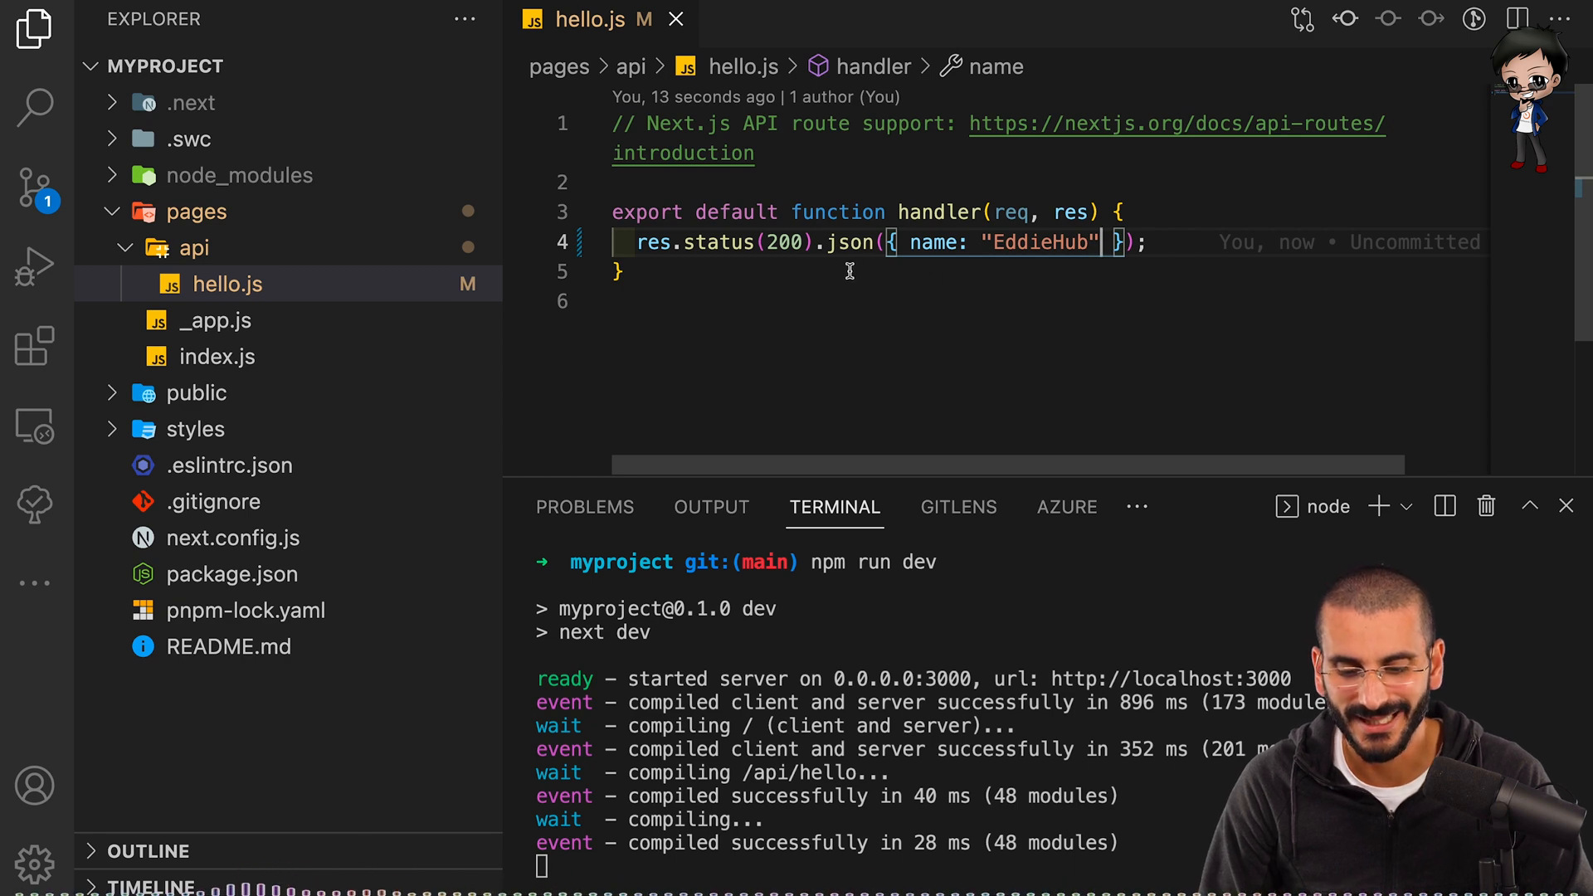
pyautogui.moveTo(244, 252)
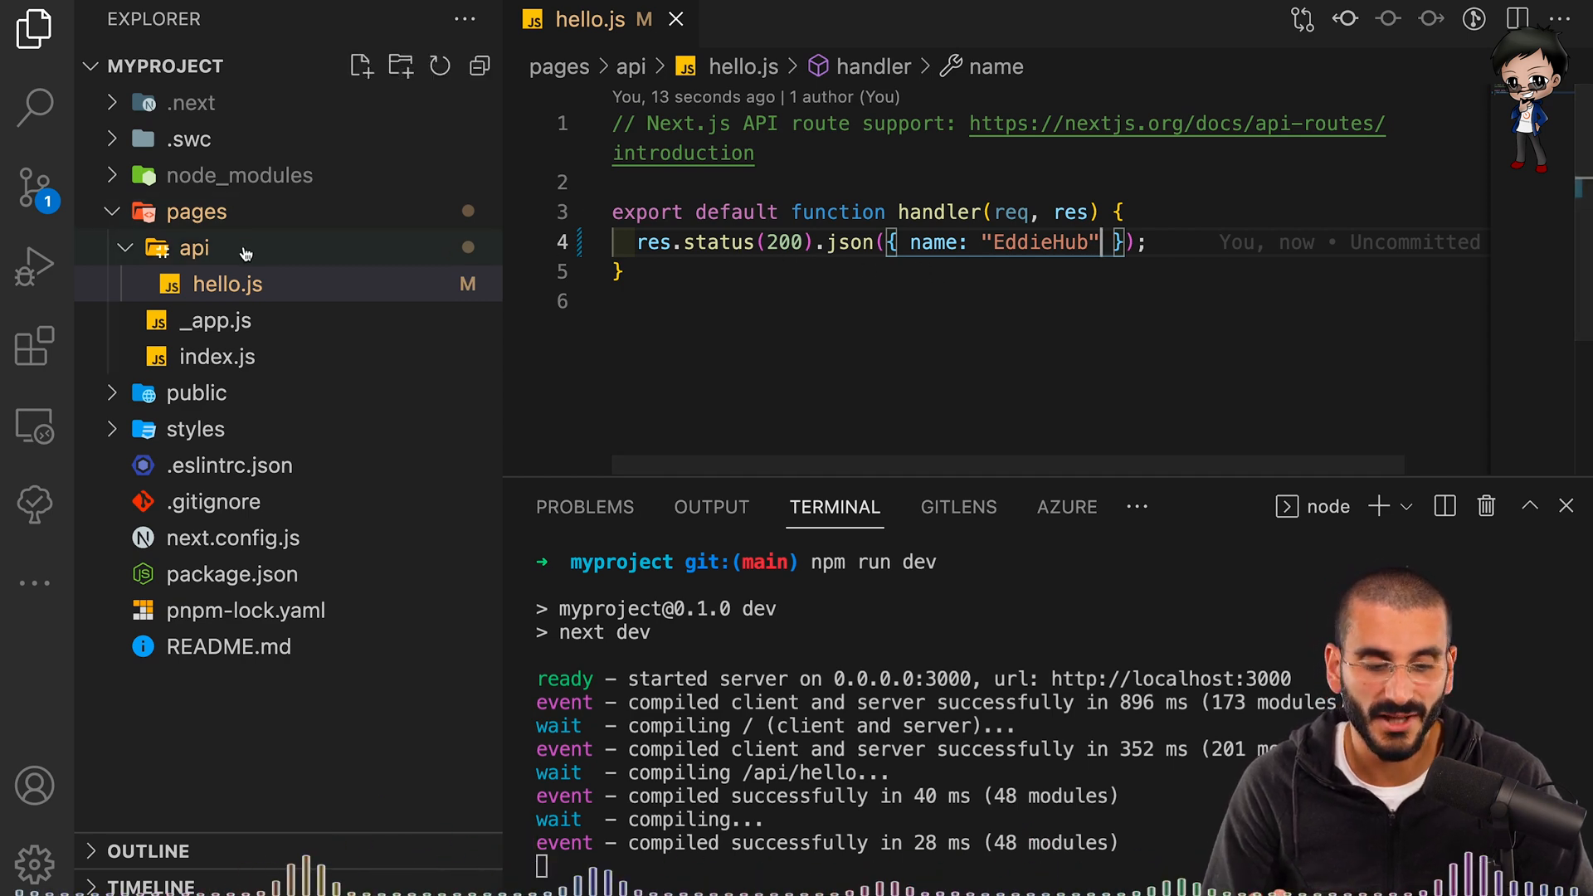
# Create pages/api/users/index.js with the handler returning the EddieHub object wrapped in an array.
pyautogui.rightClick(193, 247)
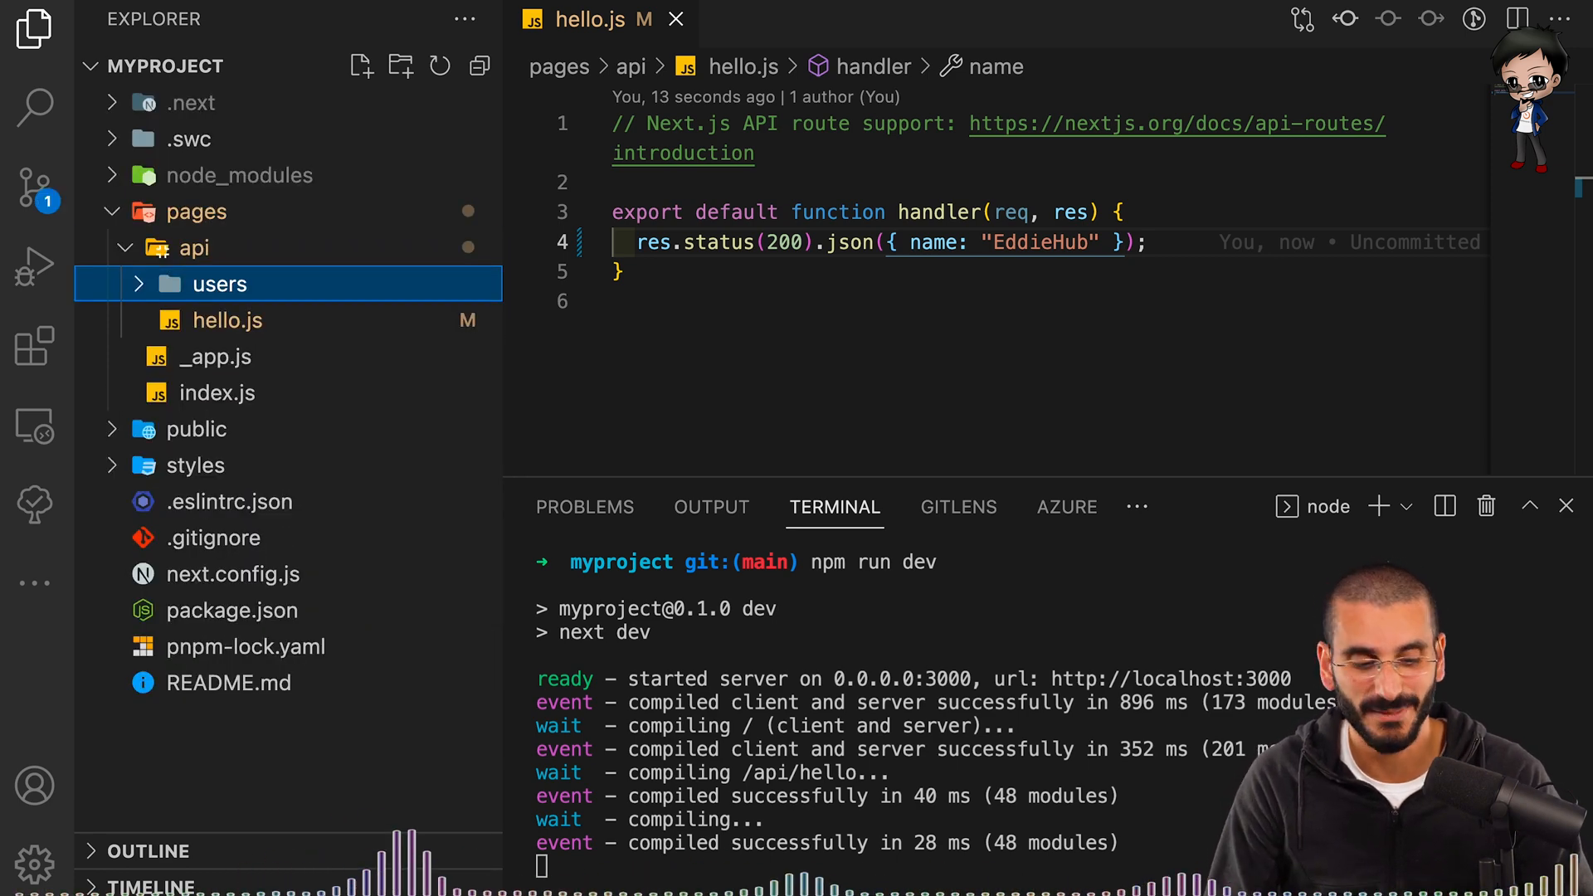
pyautogui.rightClick(219, 284)
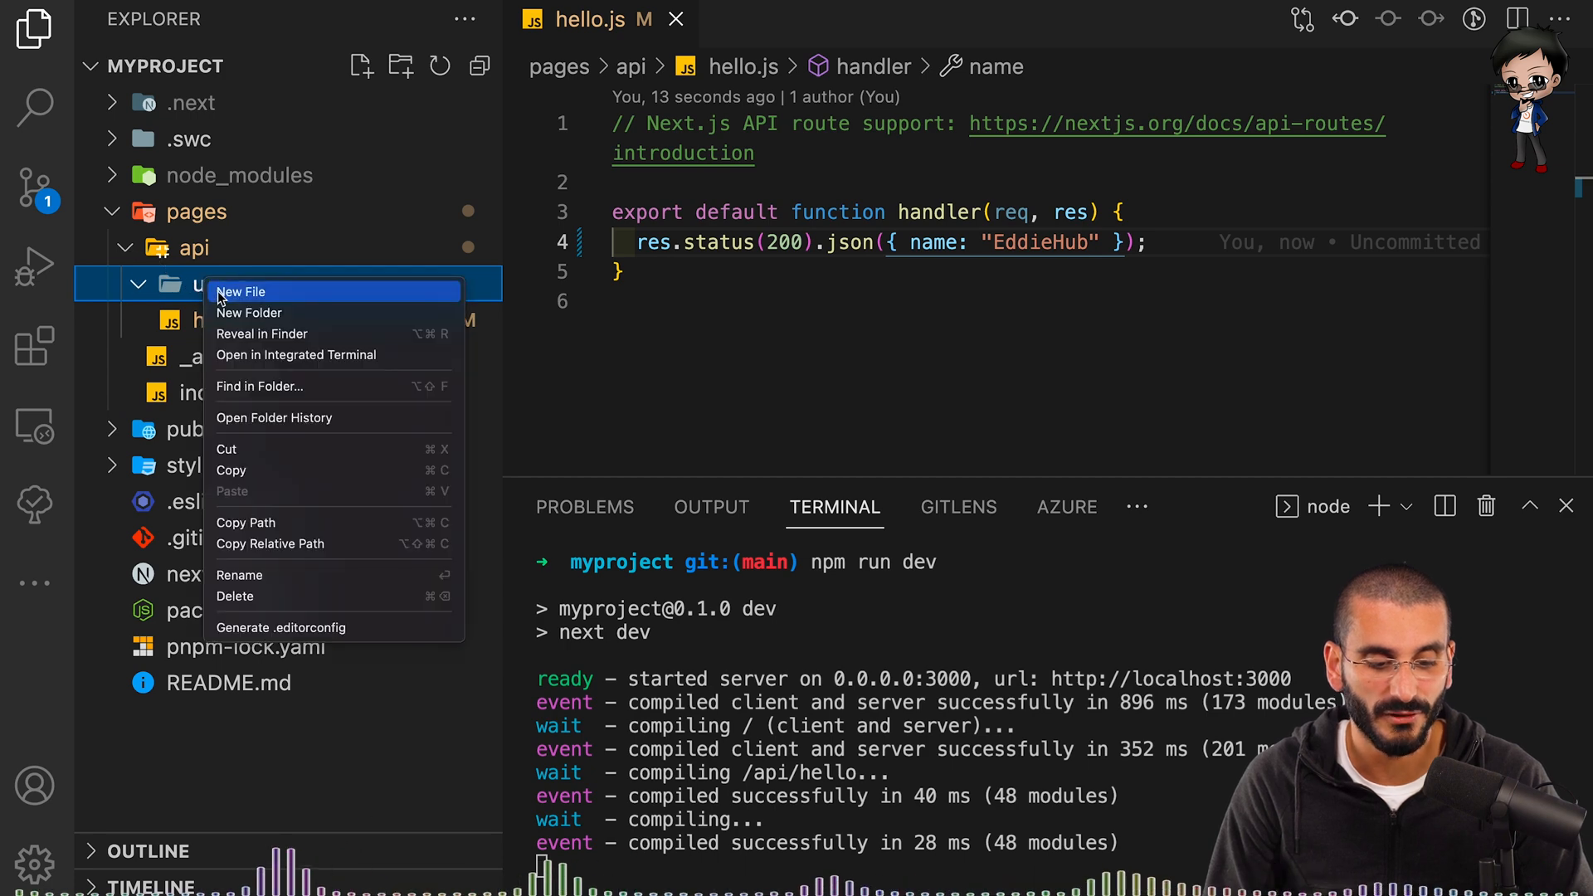
pyautogui.click(240, 291)
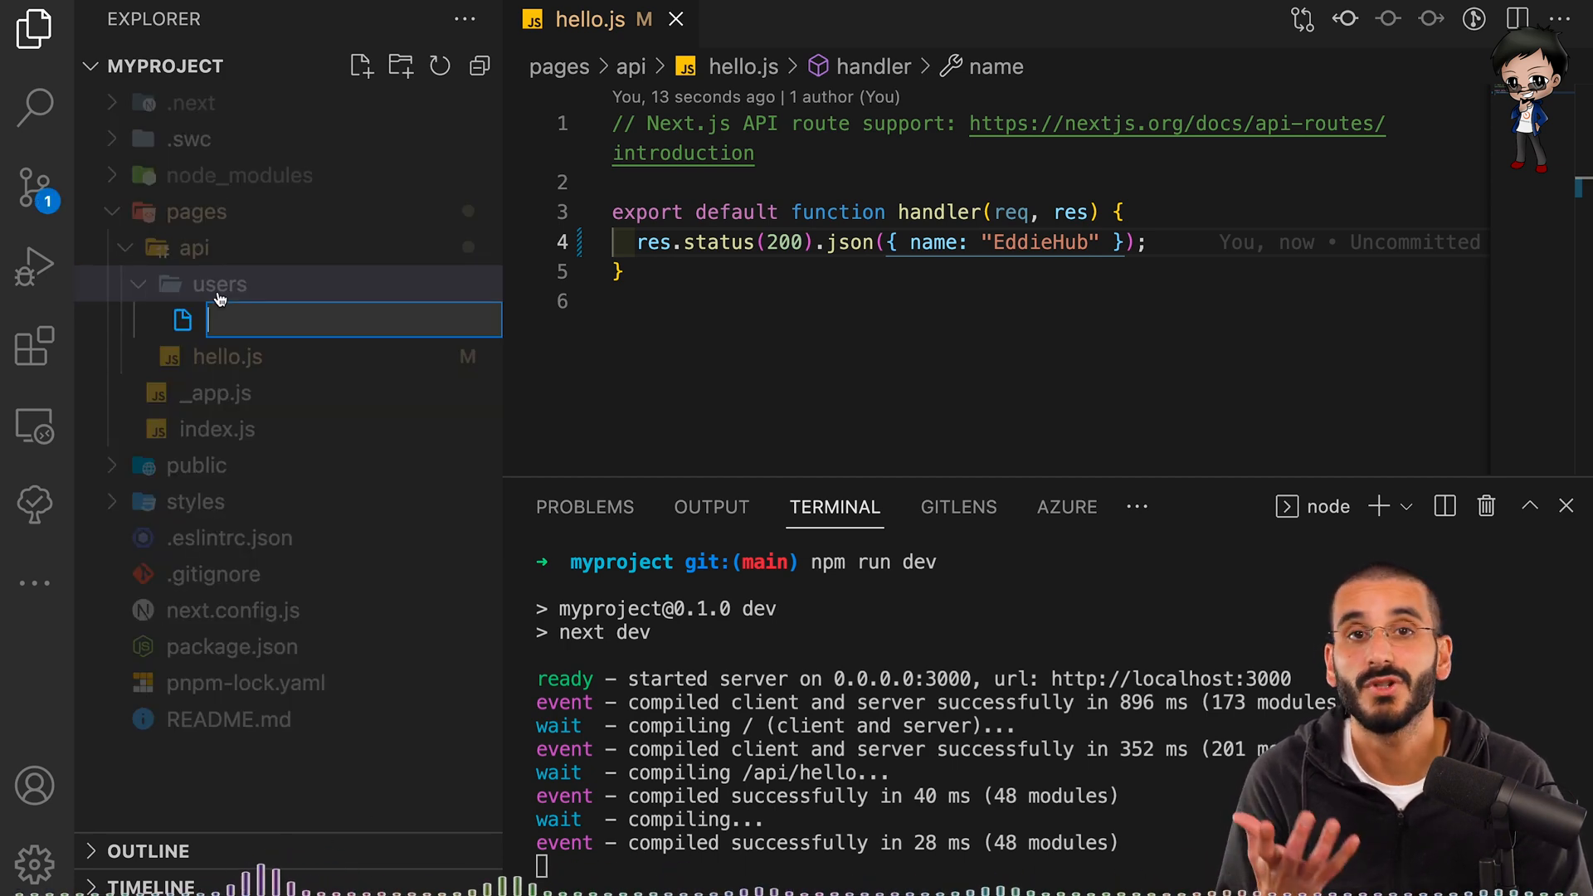
pyautogui.press('Escape')
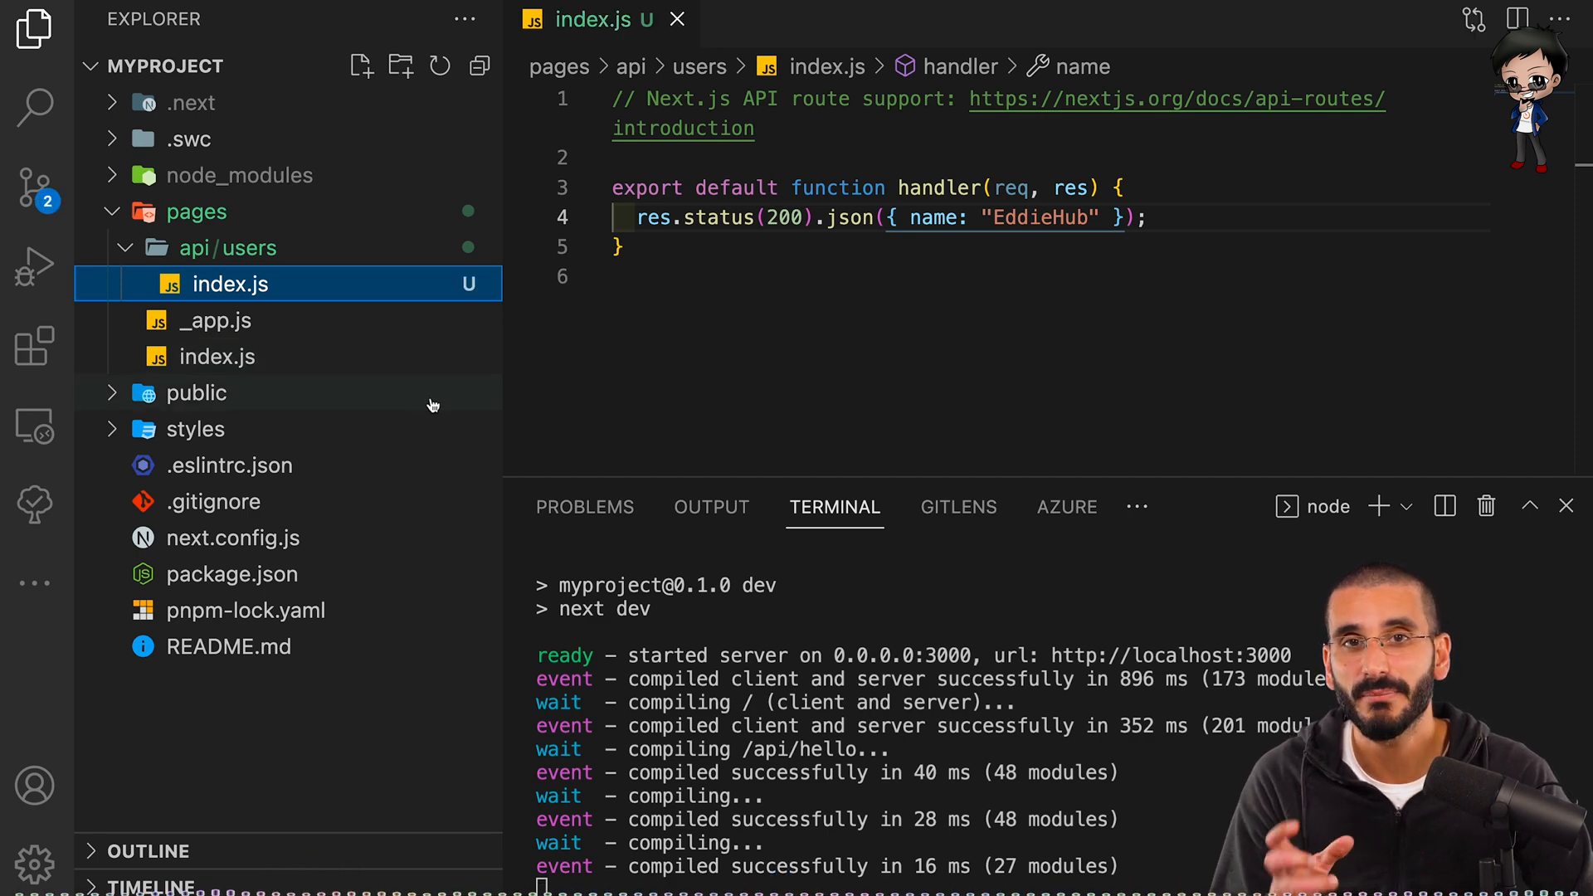
pyautogui.moveTo(228, 247)
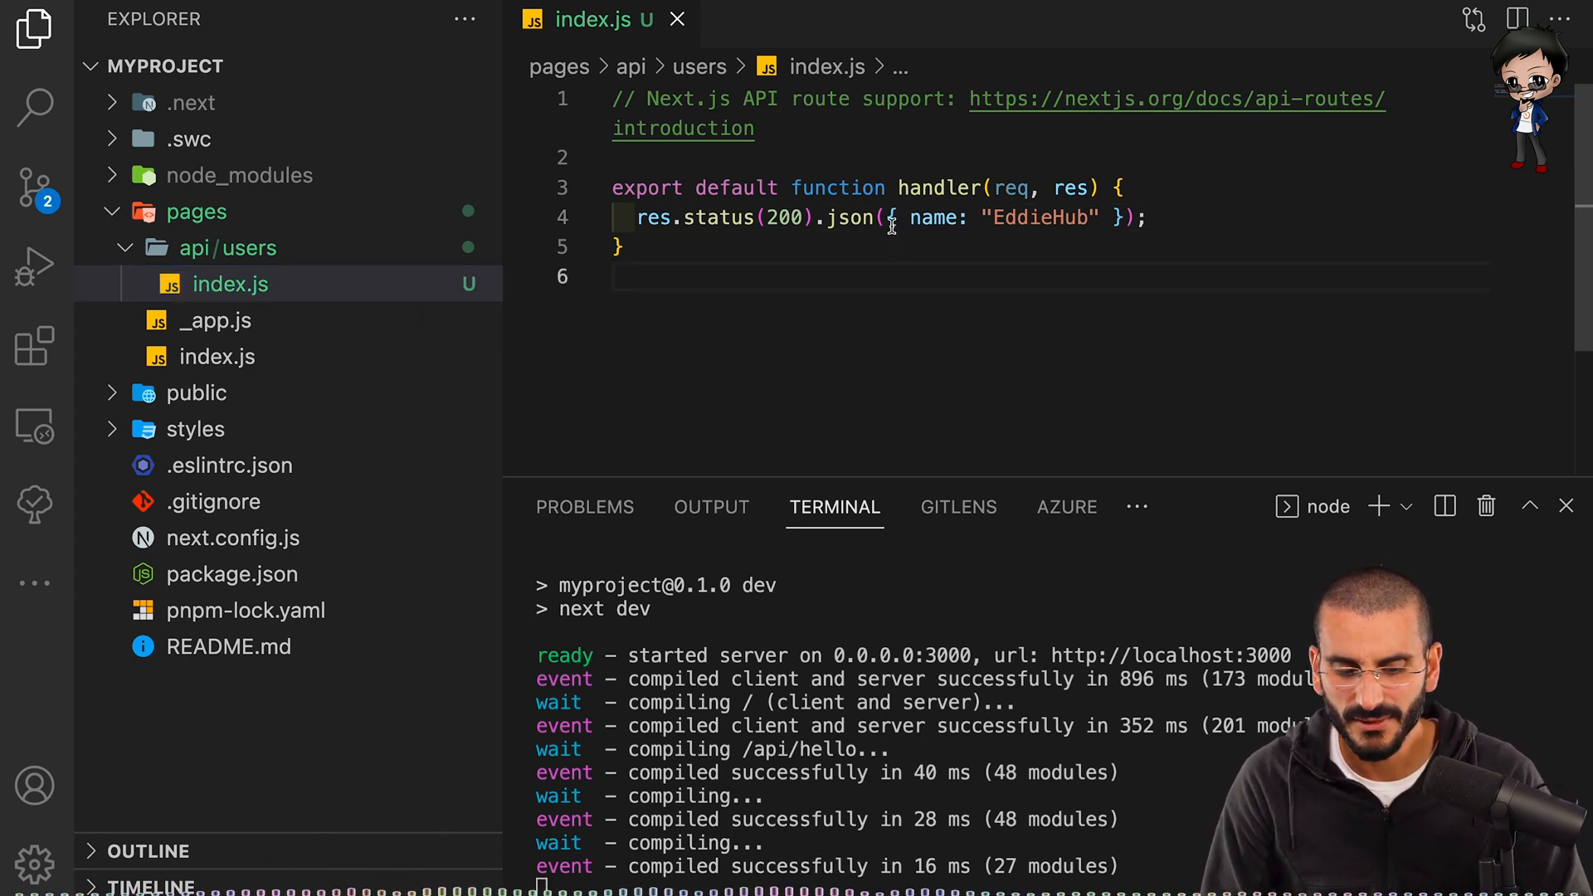
pyautogui.write('[')
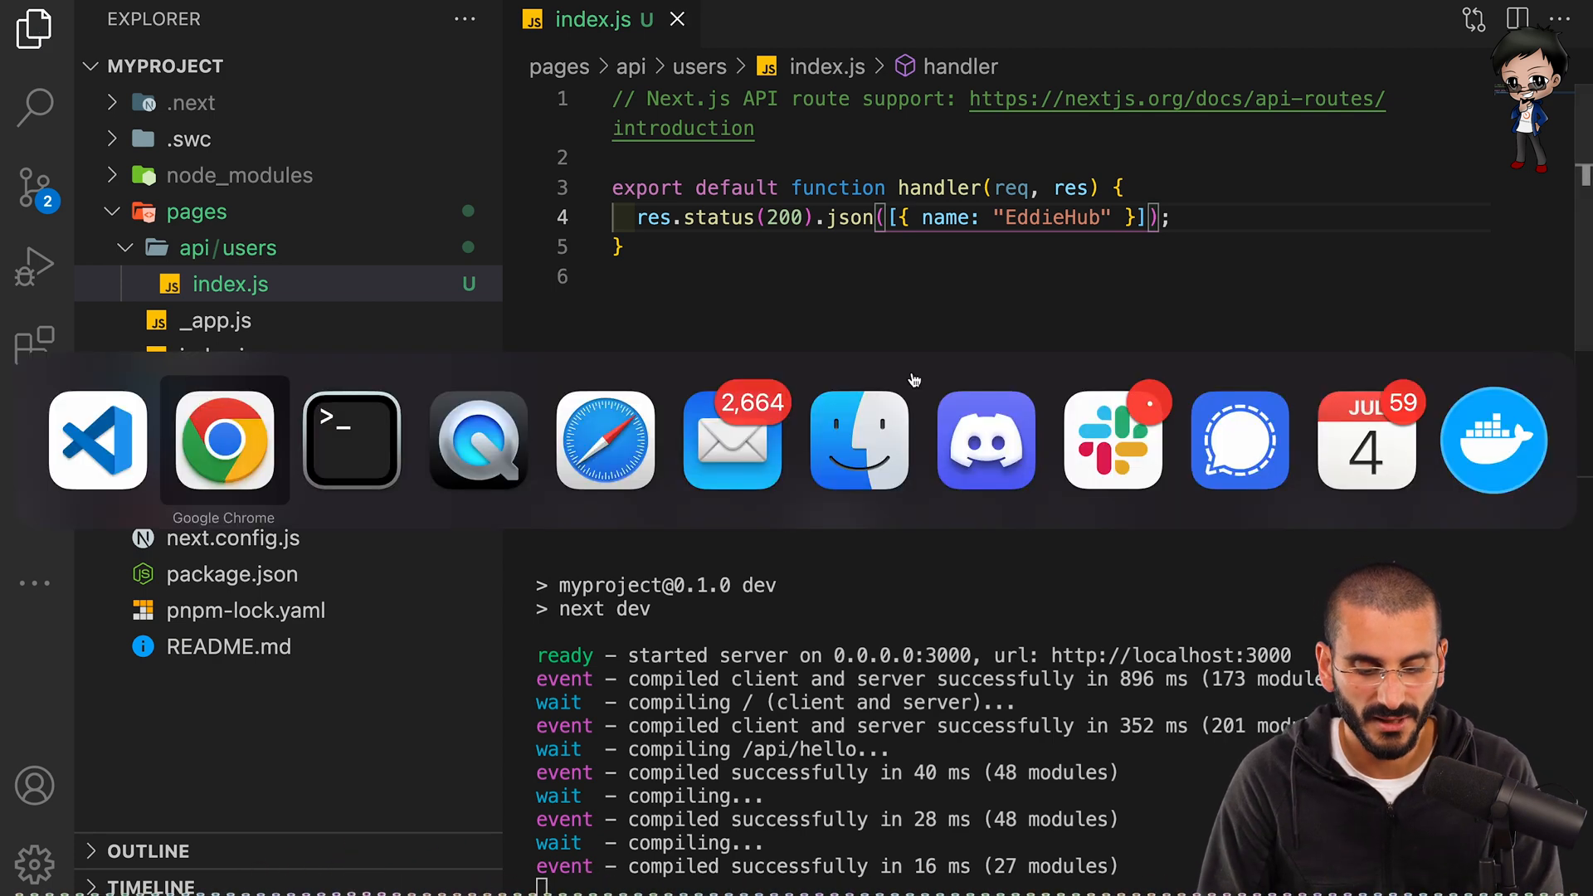
# Load localhost:3000/api/users in Chrome, then request /api/users/eddiejaoude.
pyautogui.click(223, 438)
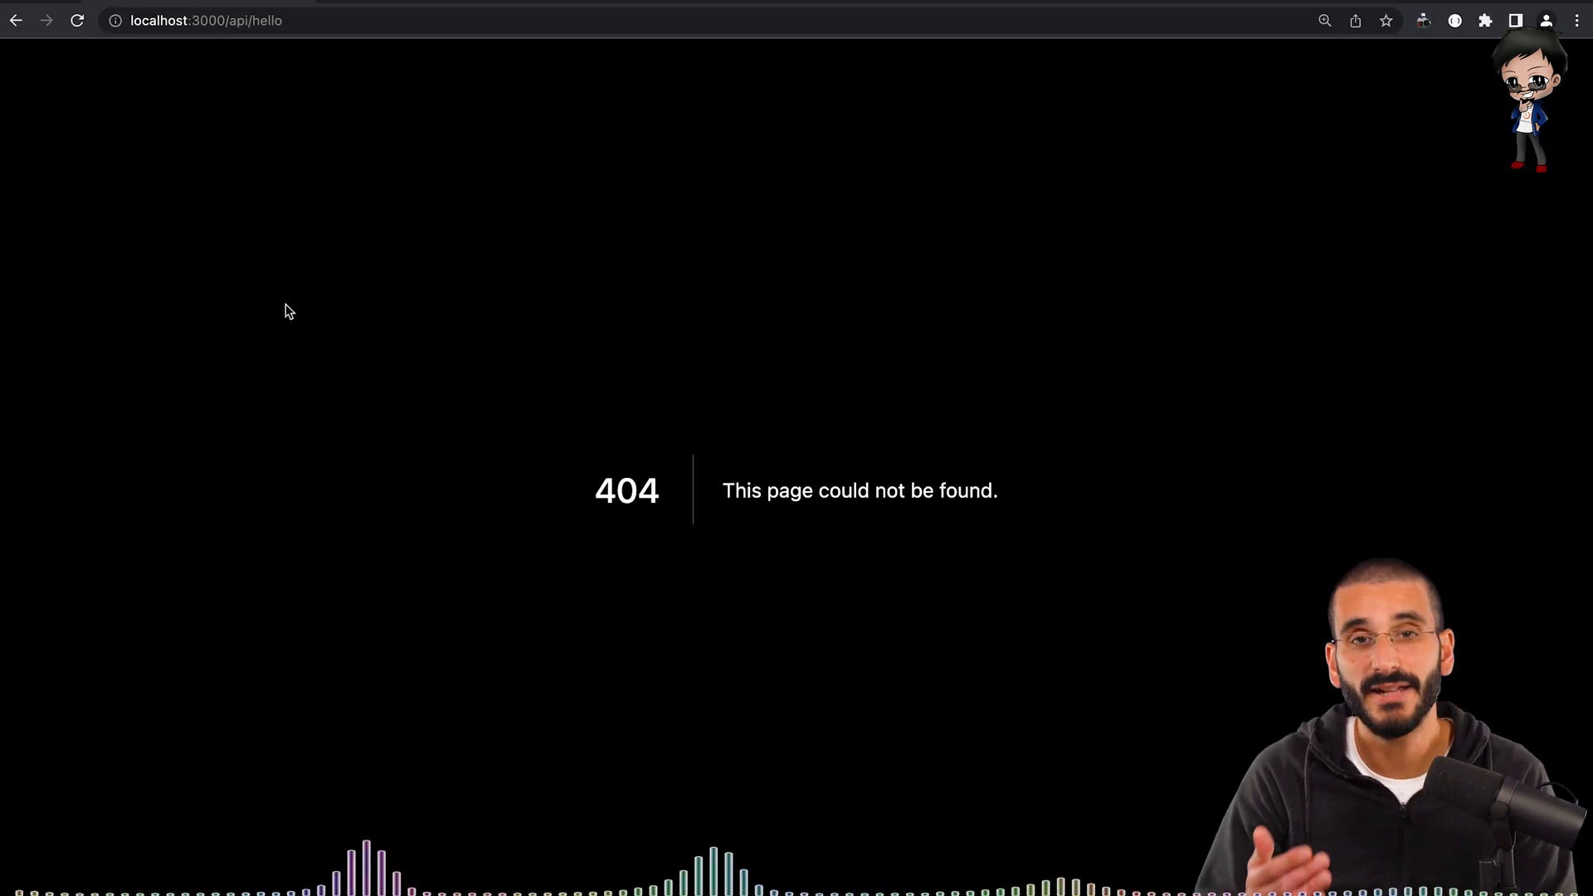
pyautogui.click(257, 20)
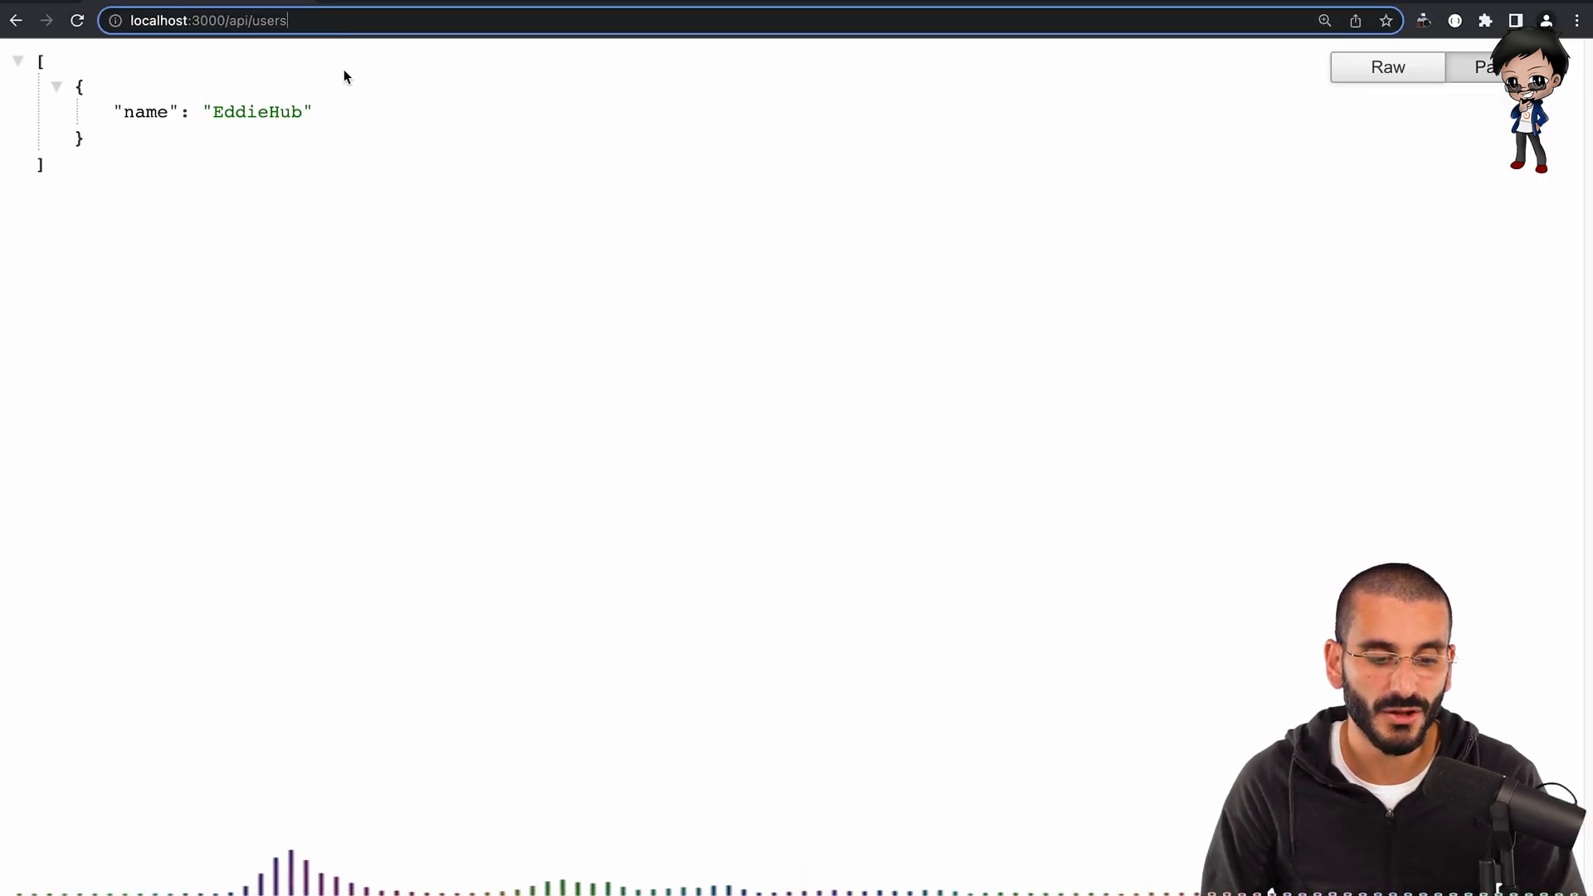
pyautogui.write('eddiejaoude')
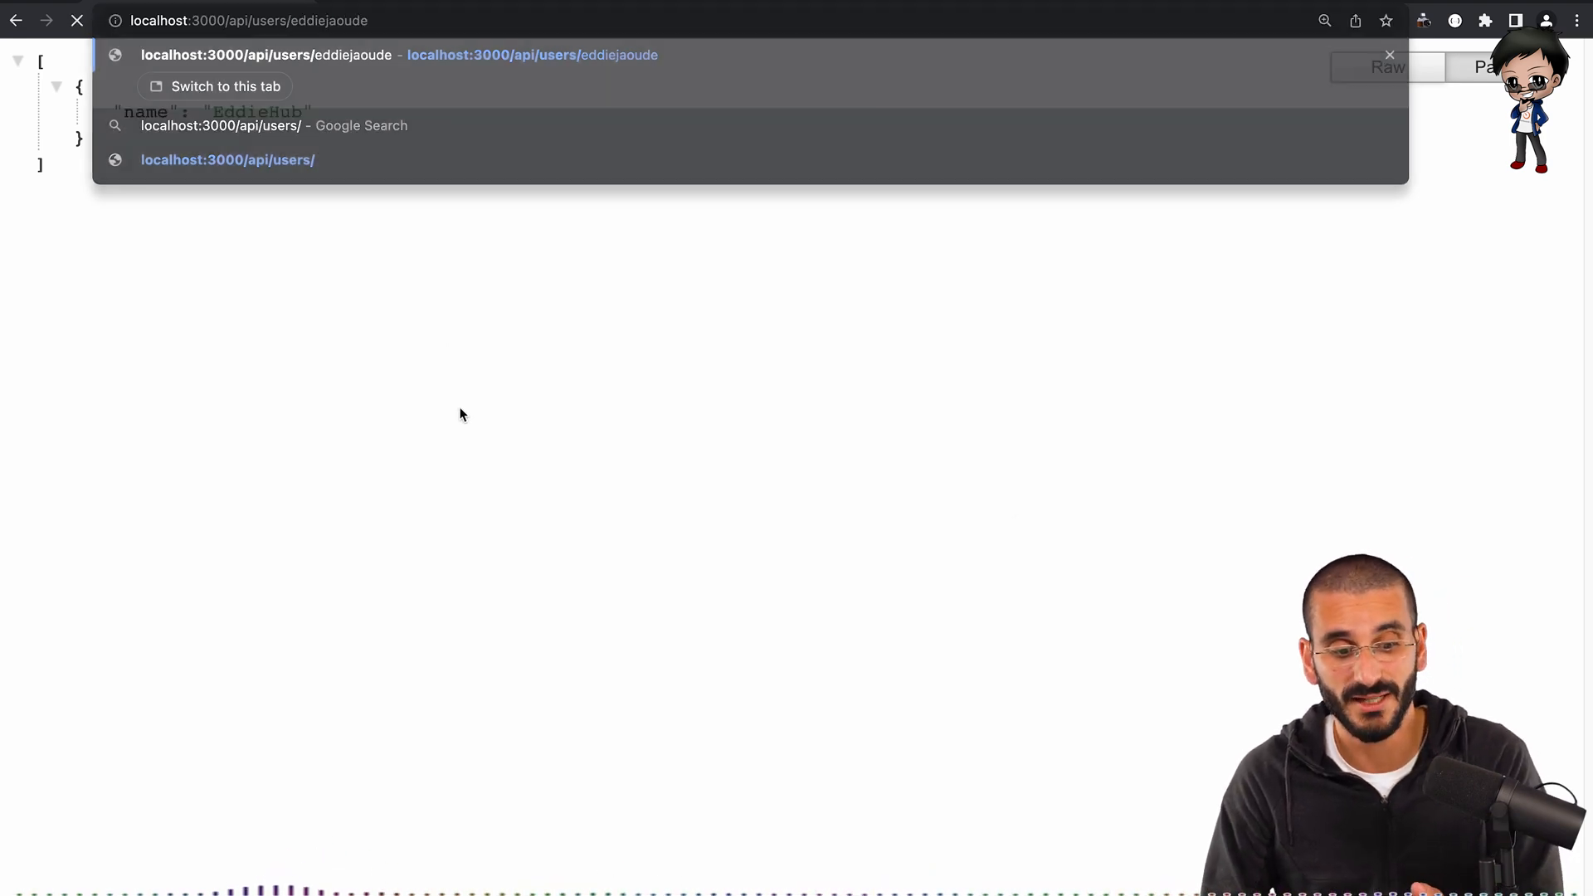
pyautogui.press('Enter')
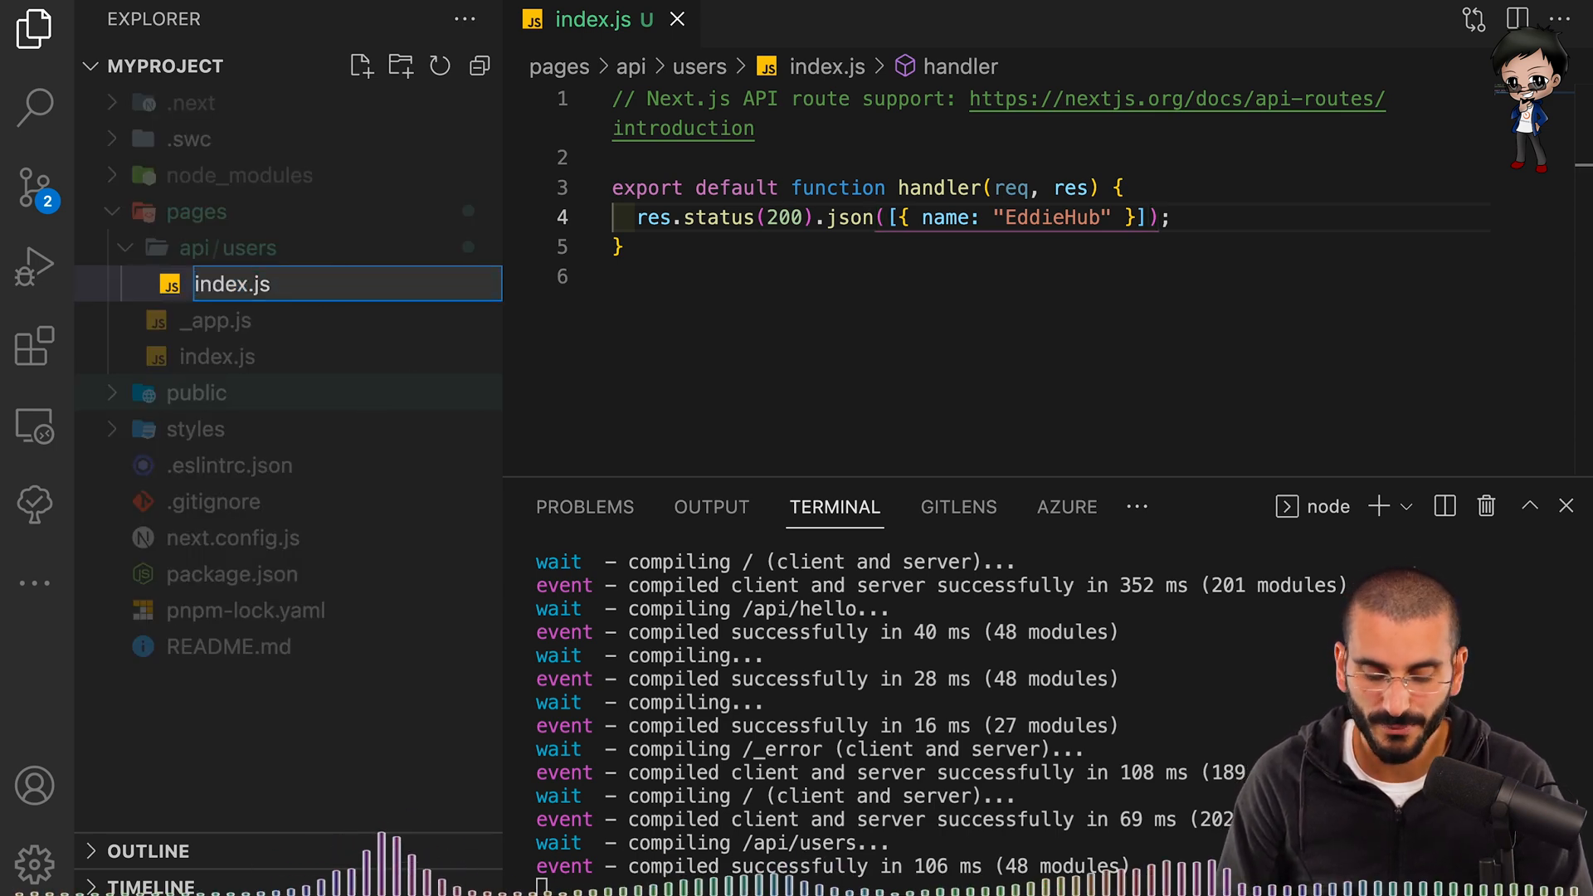
# Rename the route to [username].js, read username from the request query and return it as the name.
pyautogui.write('[')
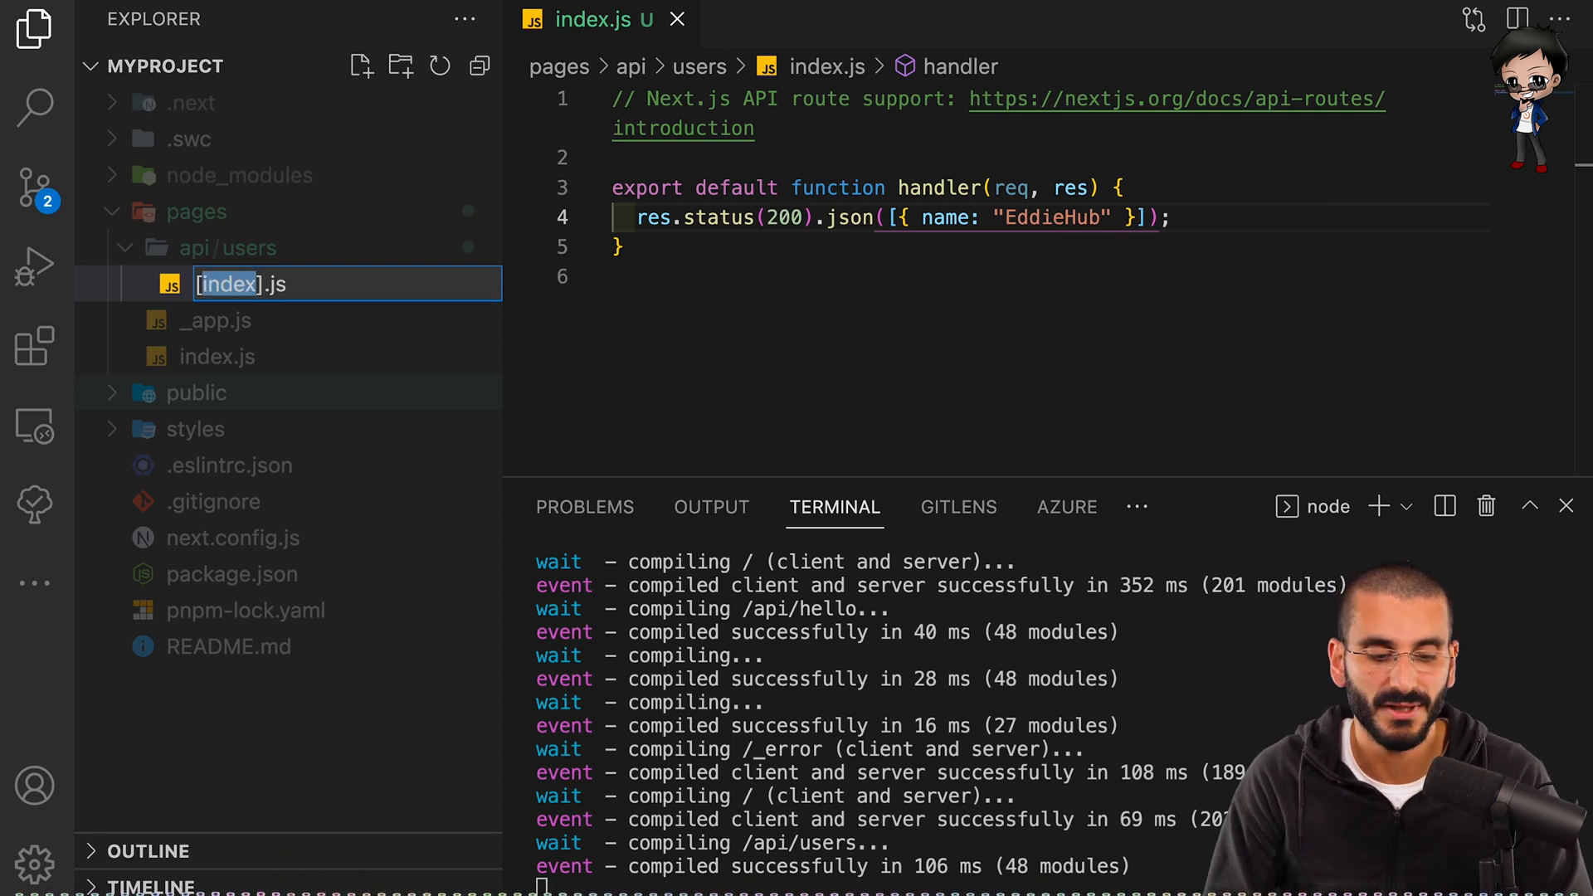
pyautogui.write('username')
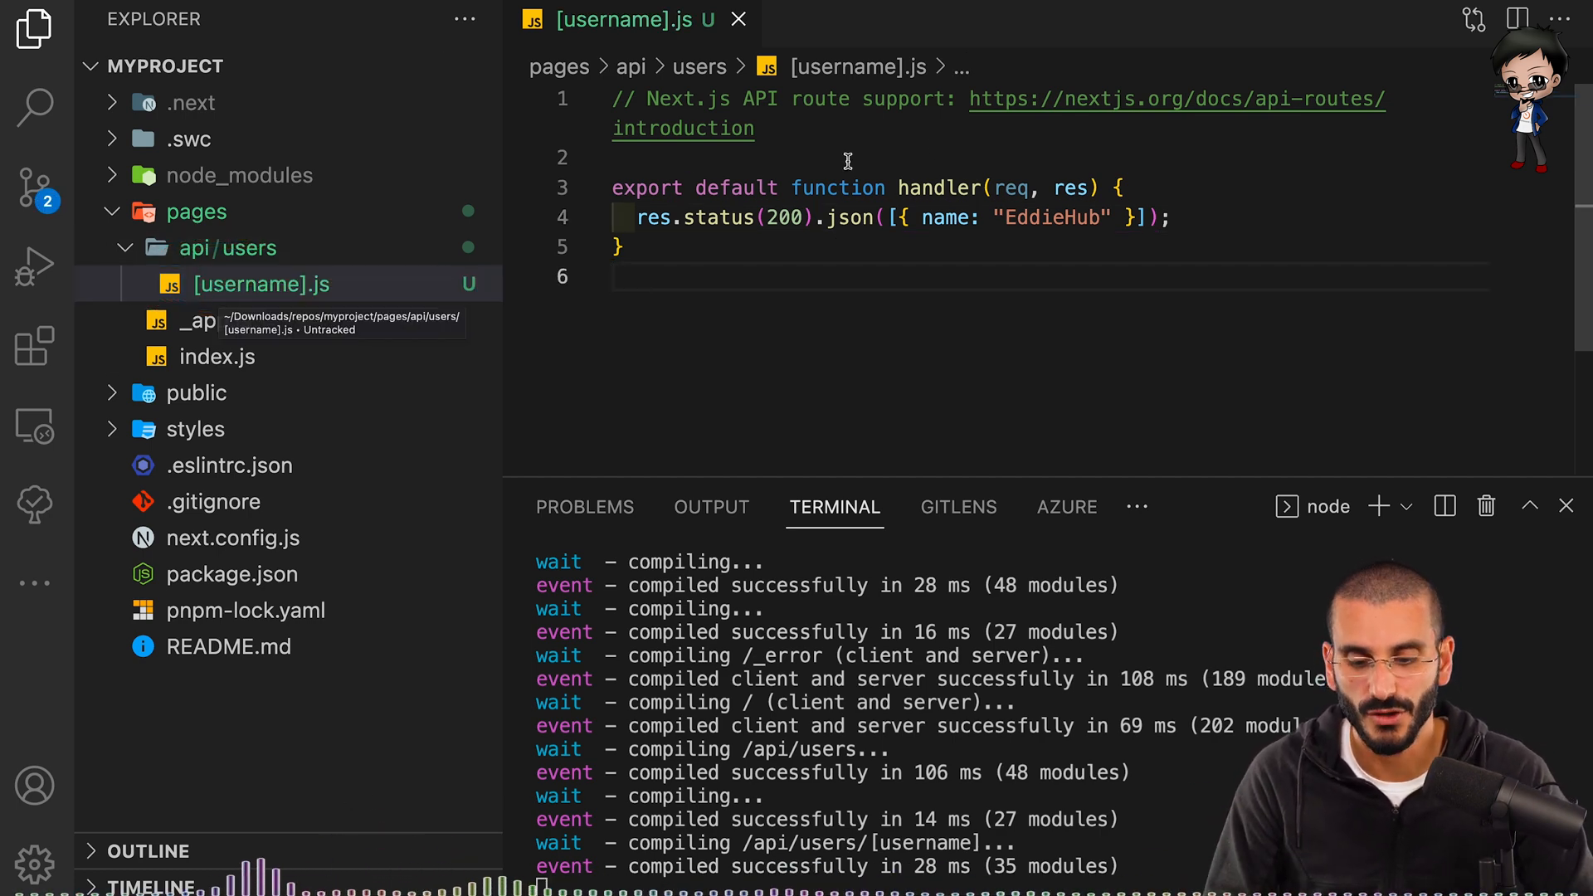
pyautogui.click(1123, 187)
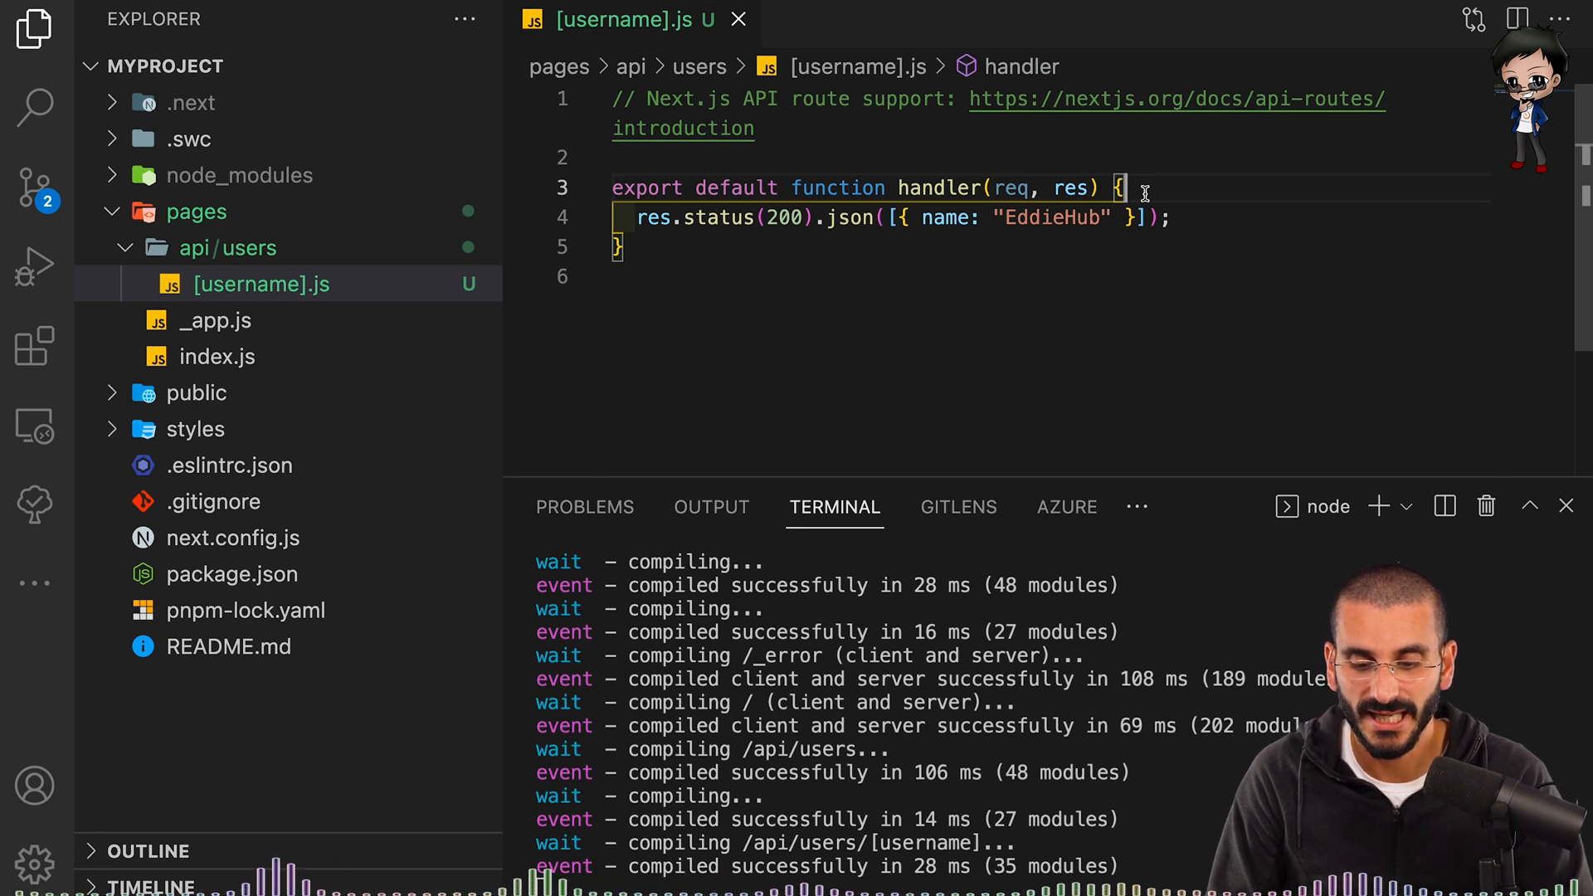
pyautogui.write('const { username } = req.params;')
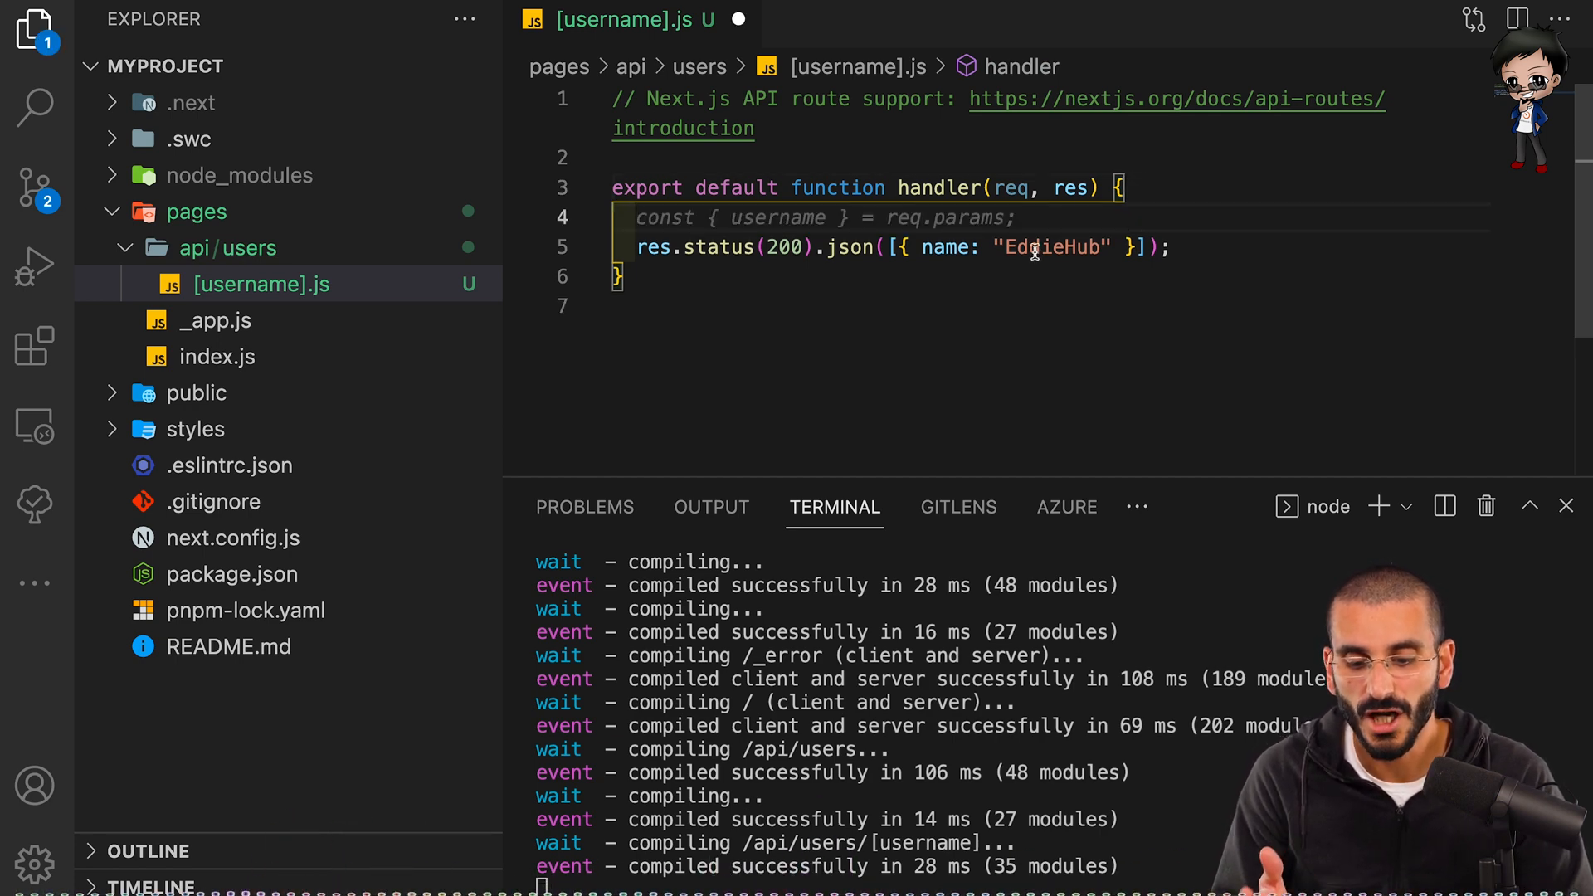
pyautogui.moveTo(1057, 421)
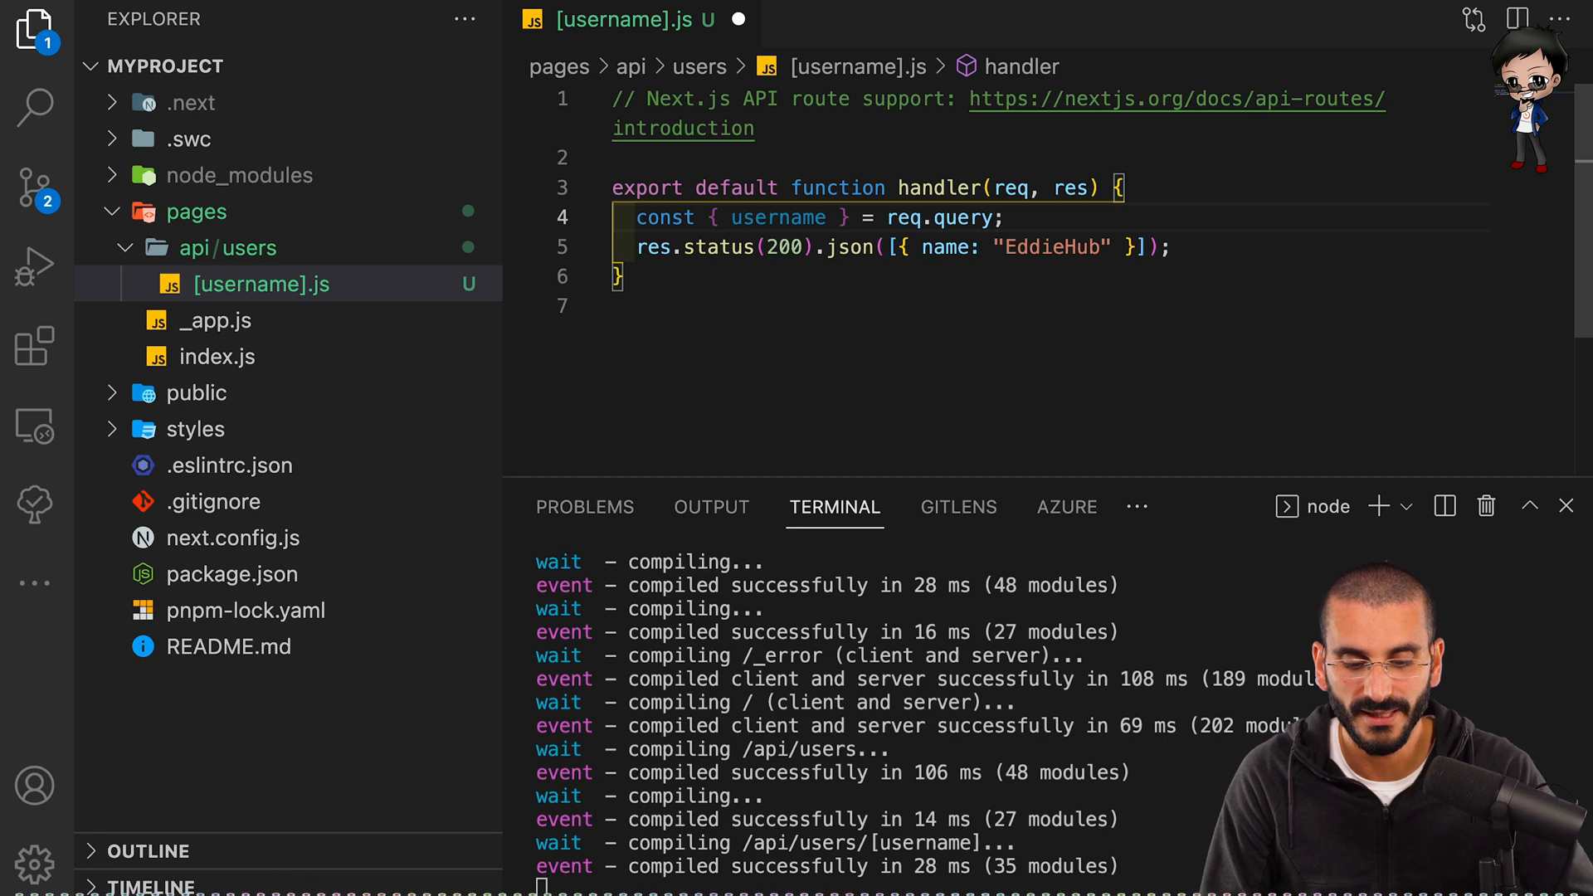
pyautogui.doubleClick(778, 218)
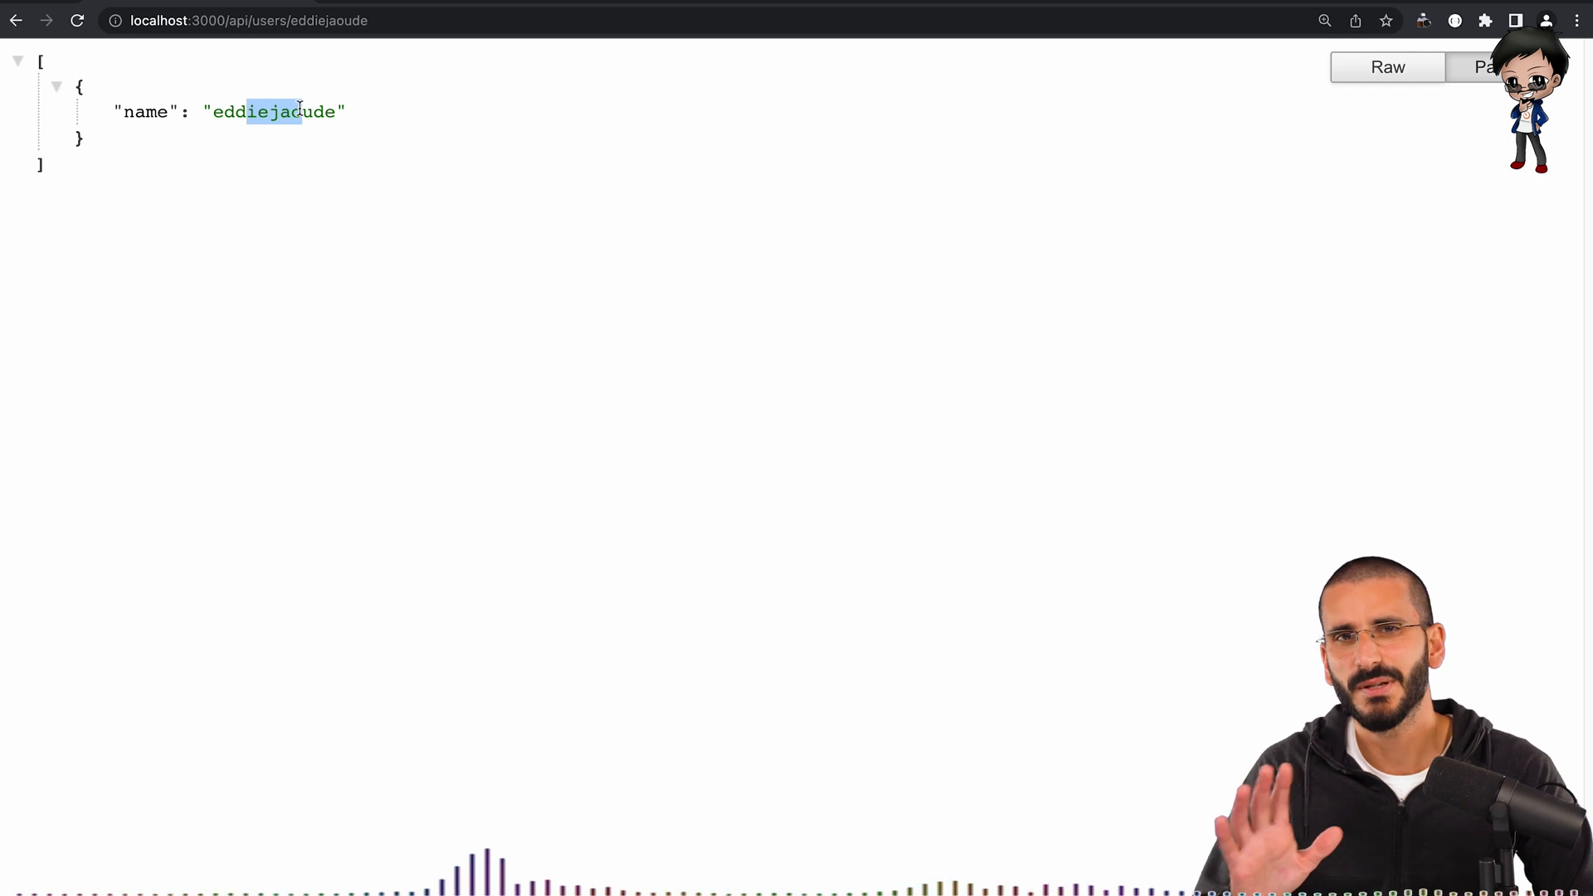
# Request /api/users/EddieHub in the address bar to see name "EddieHub" echoed in the JSON.
pyautogui.click(249, 20)
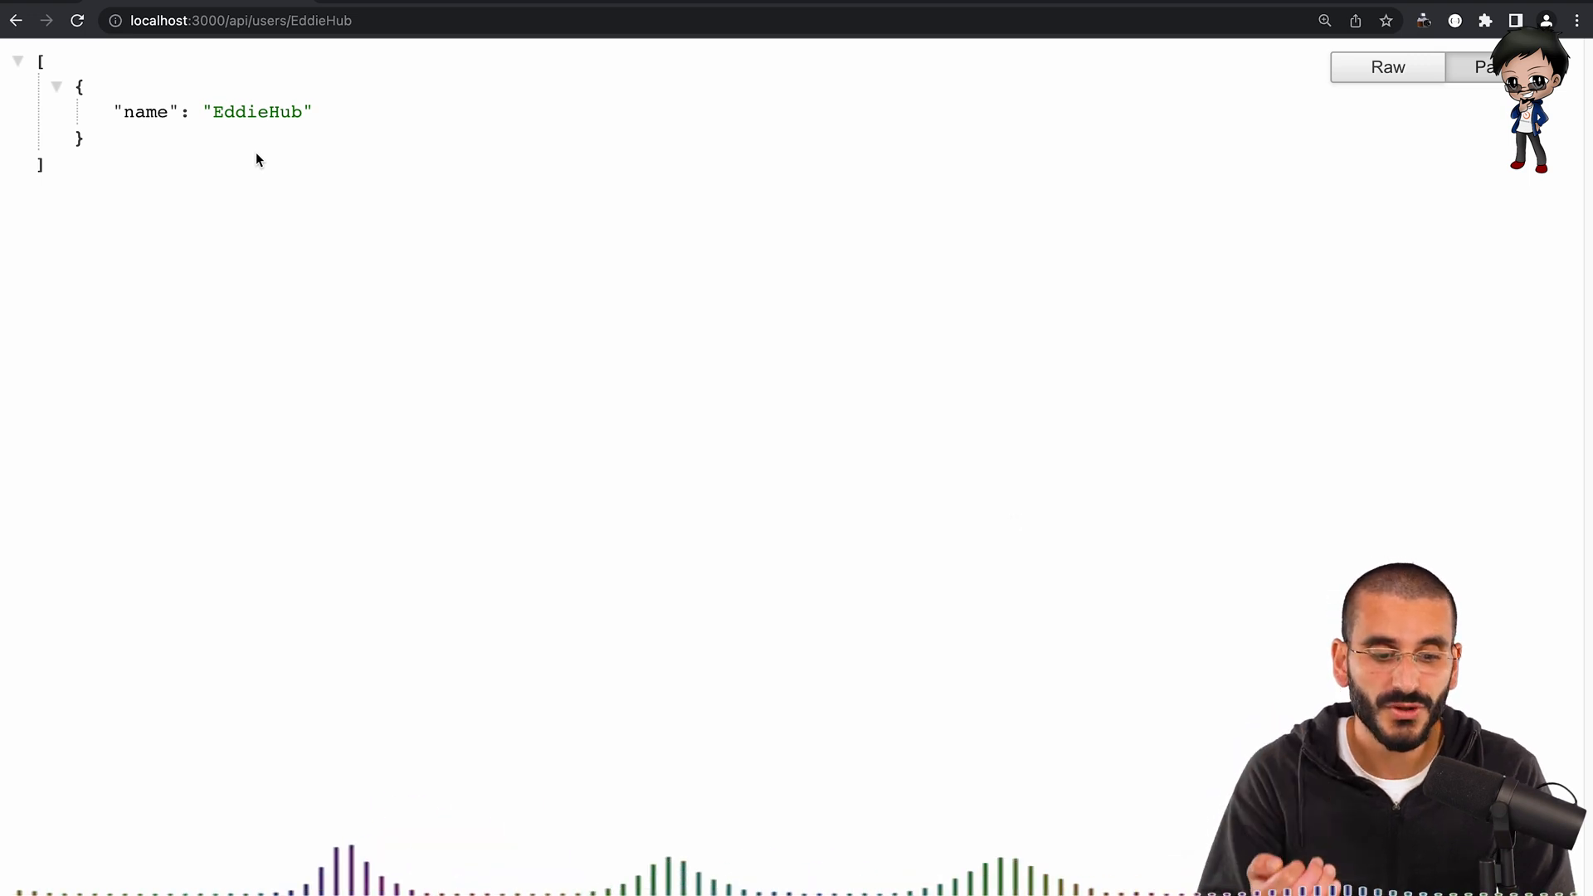
pyautogui.click(241, 20)
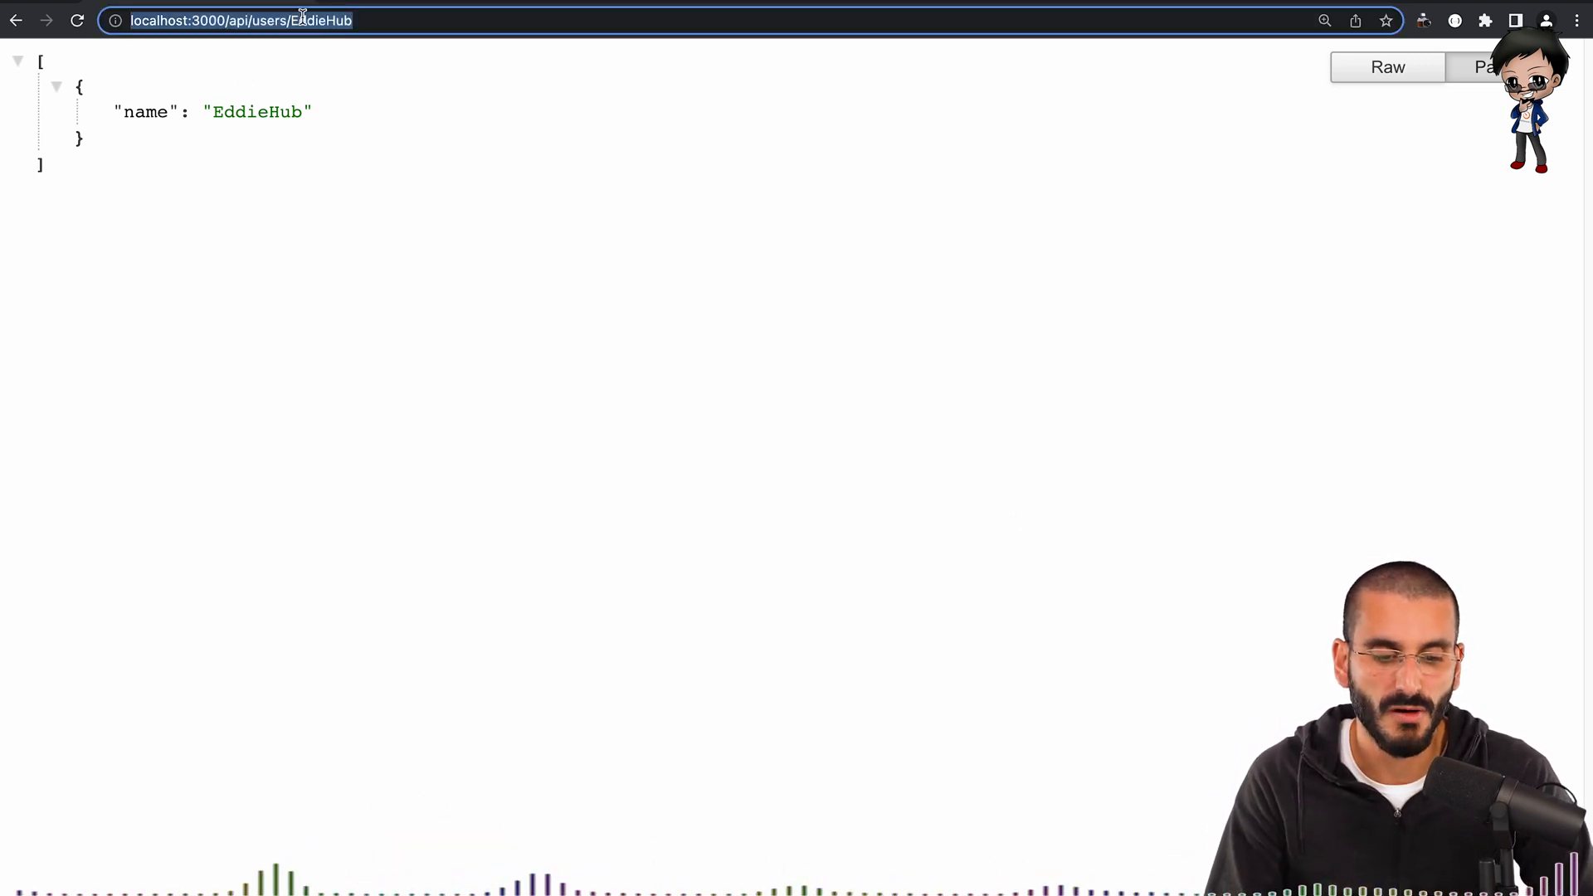
pyautogui.moveTo(365, 83)
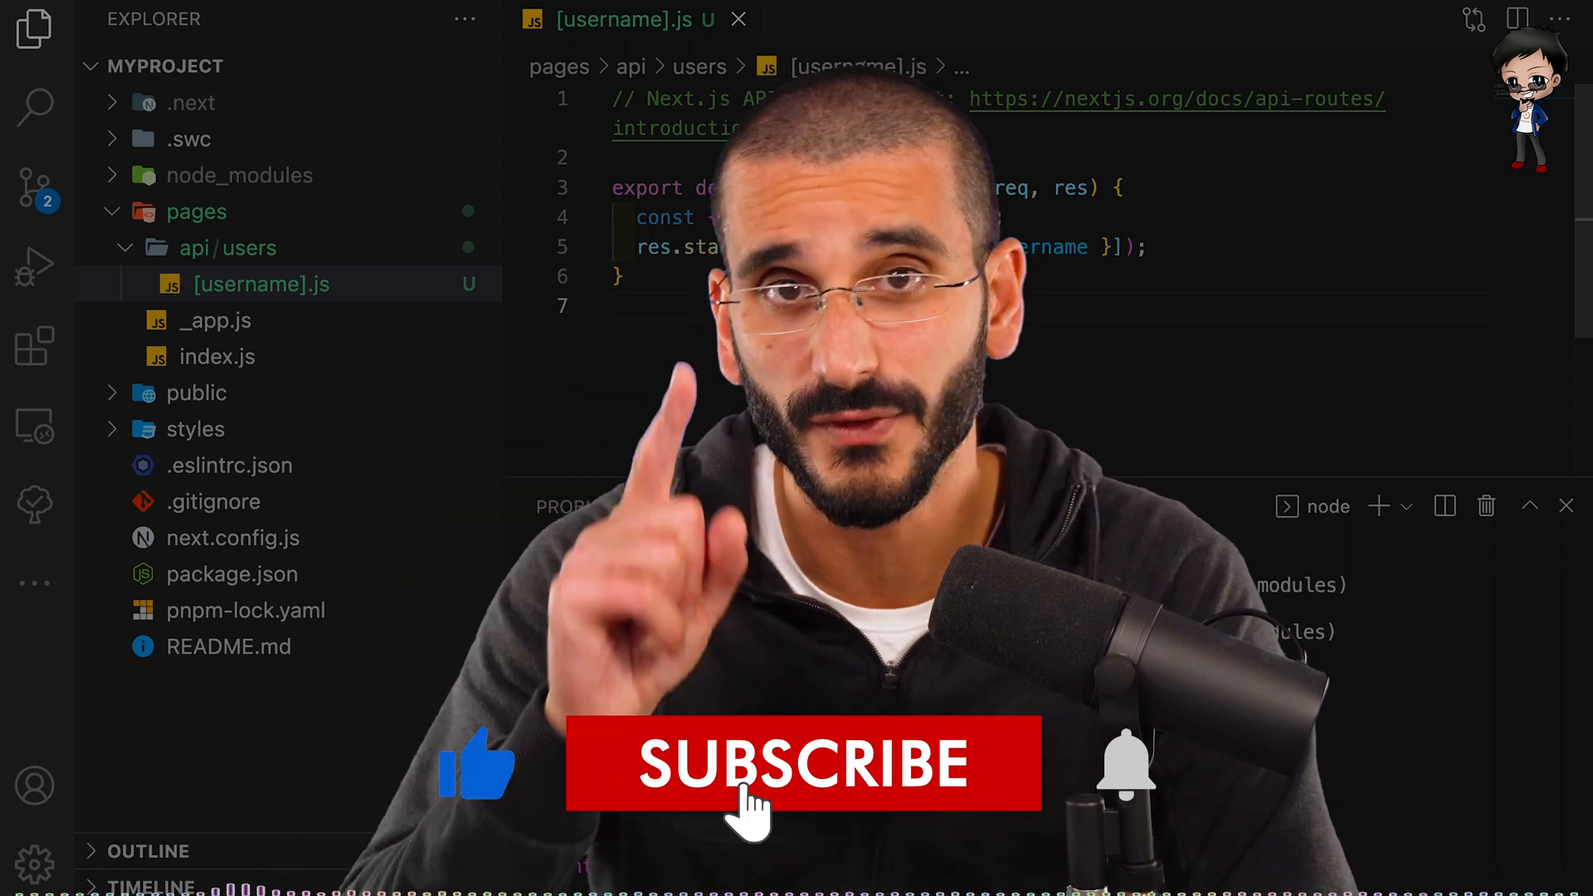
# Return focus to the finished [username].js route in the editor.
pyautogui.click(803, 763)
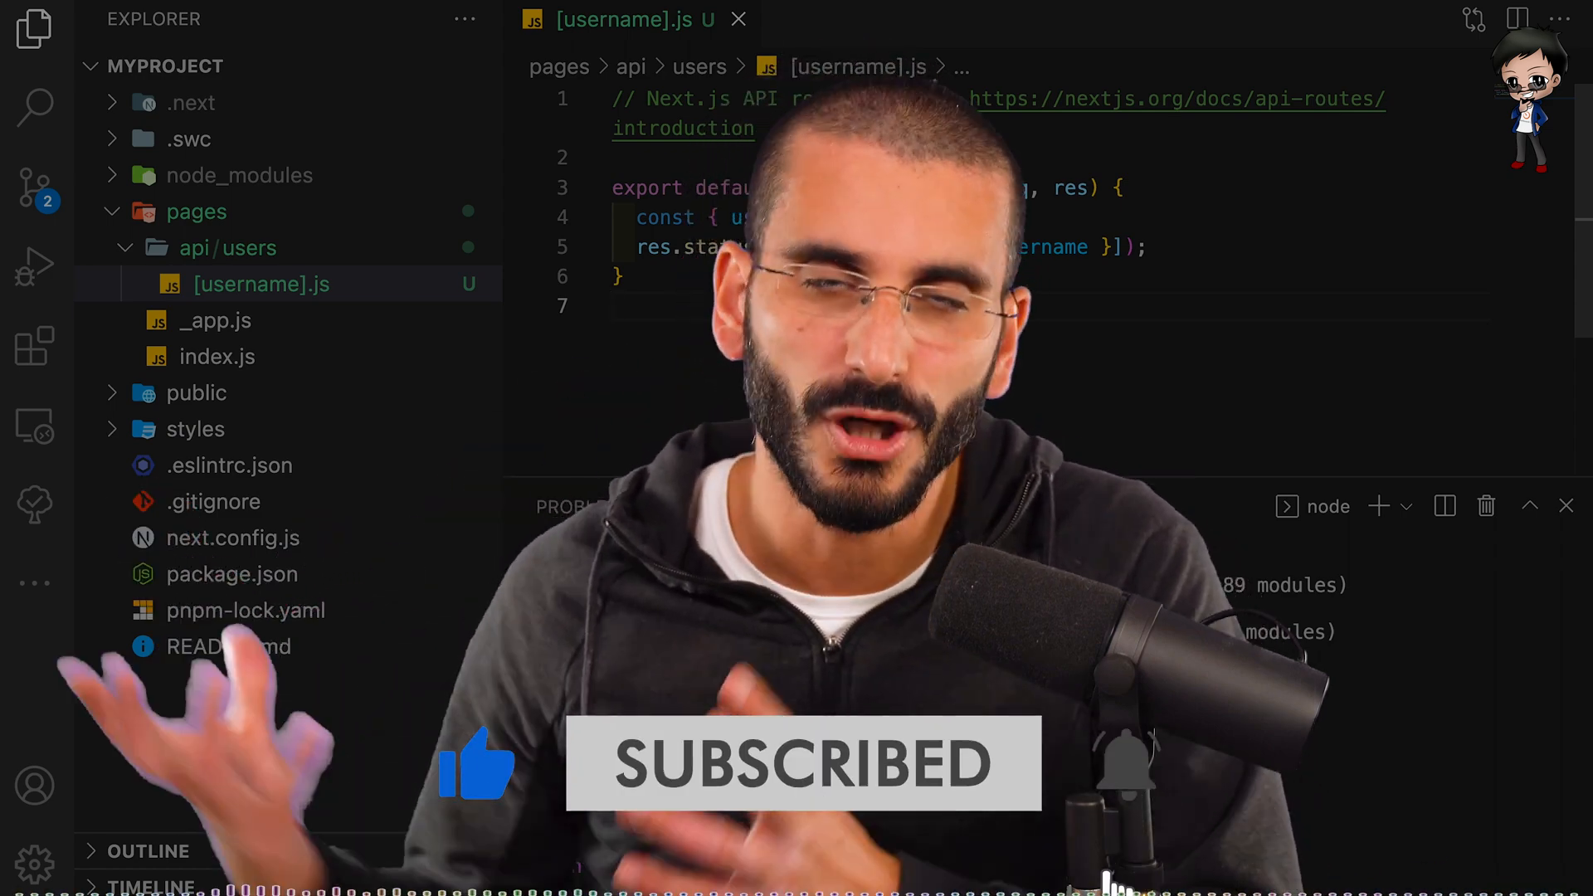